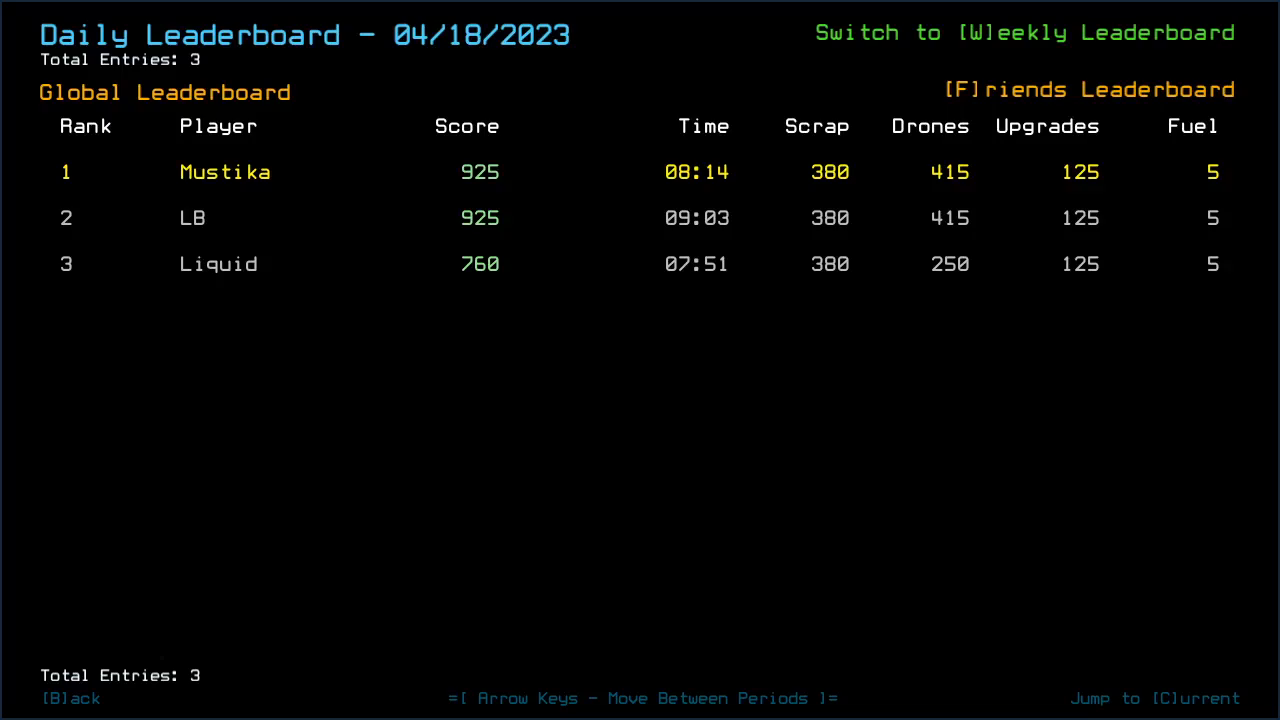
Step: Start the daily challenge, redistribute drone upgrades with 'ready 3', and launch with 'go'
{"action": "key", "text": "b"}
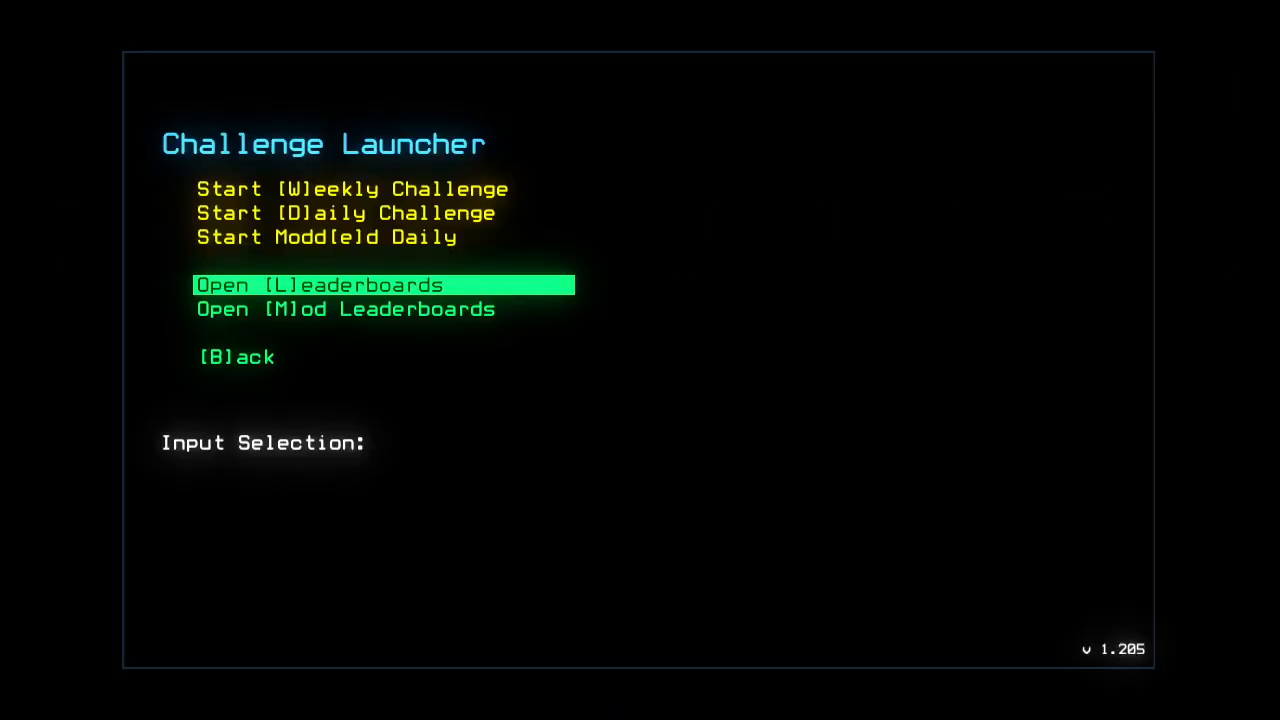
{"action": "key", "text": "m"}
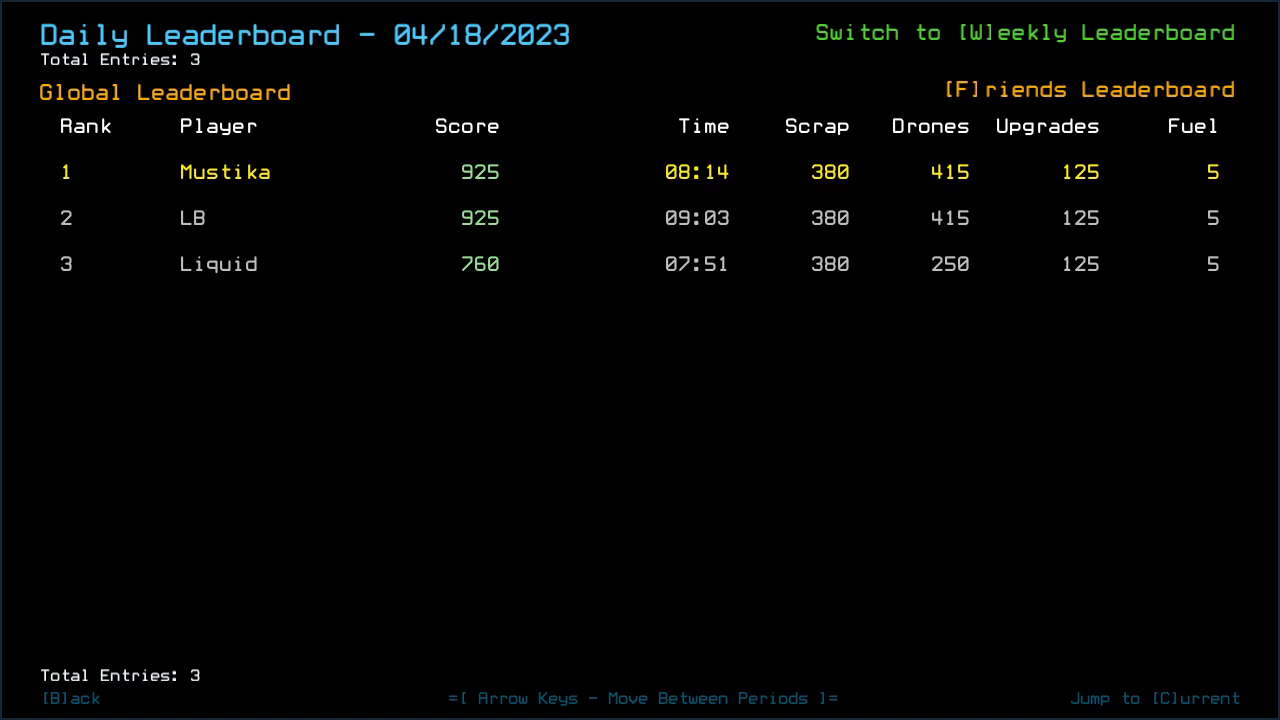
{"action": "key", "text": "b"}
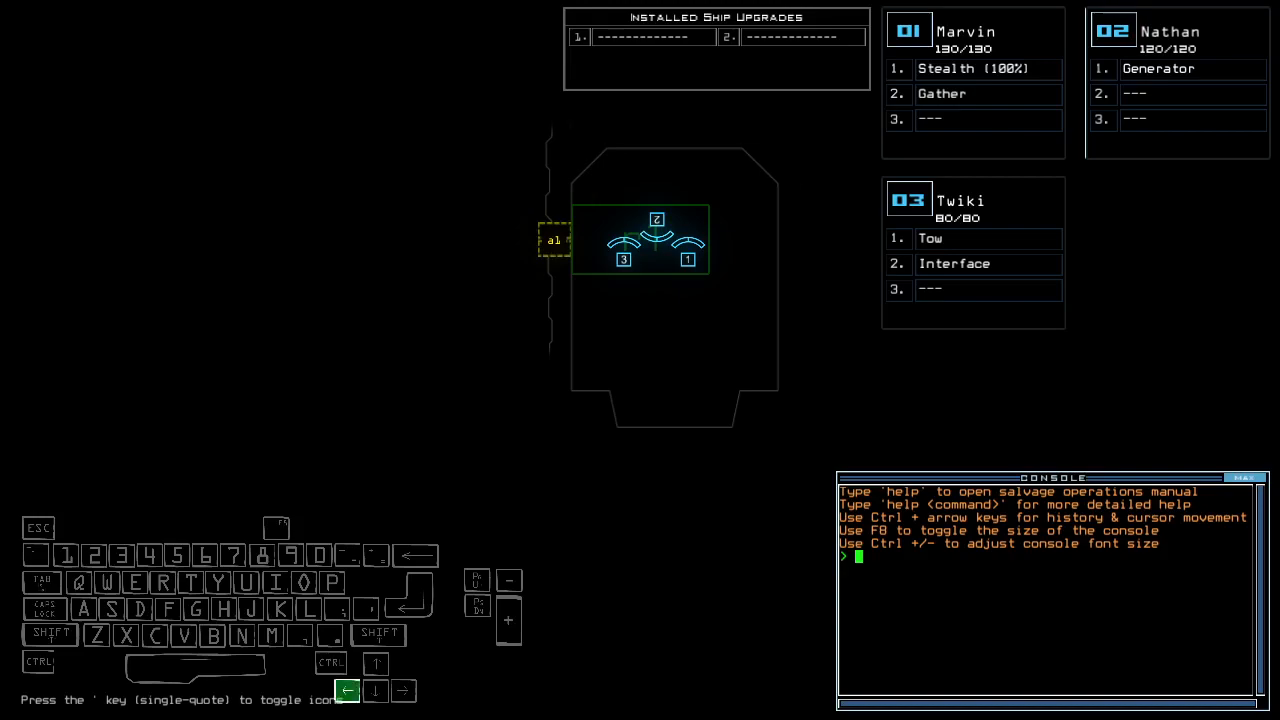
{"action": "type", "text": "ready 3"}
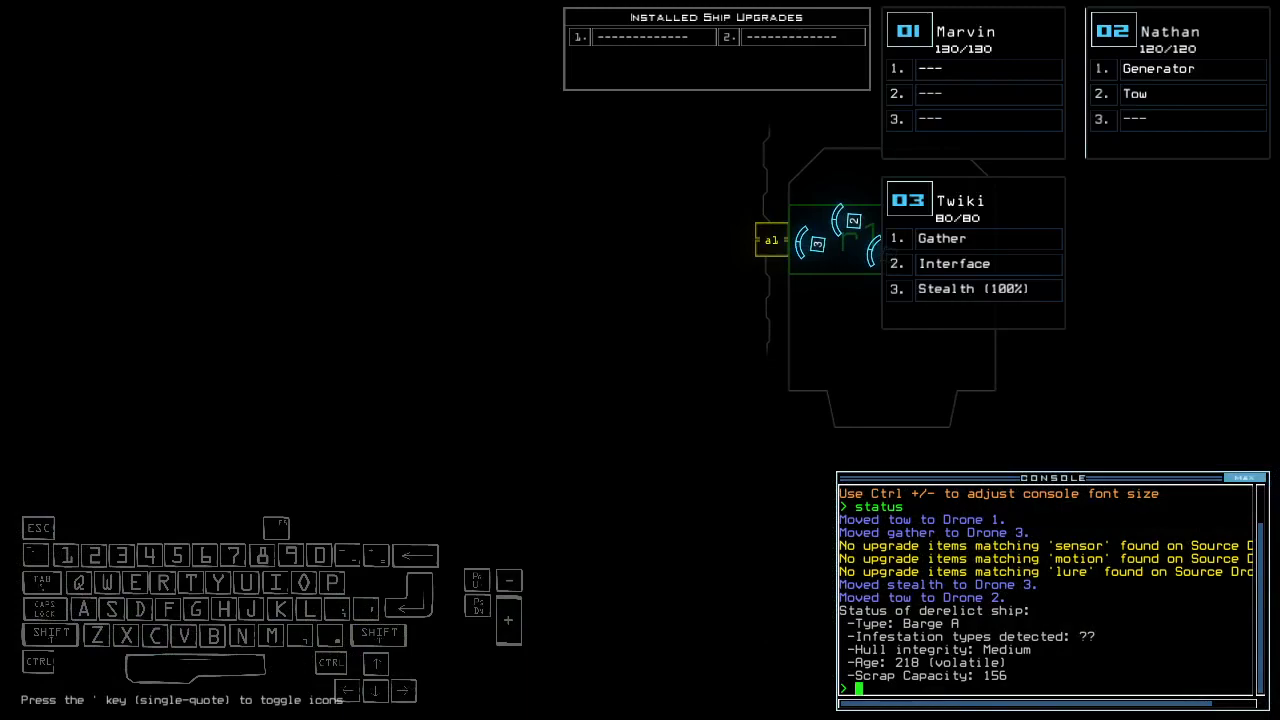
{"action": "type", "text": "go"}
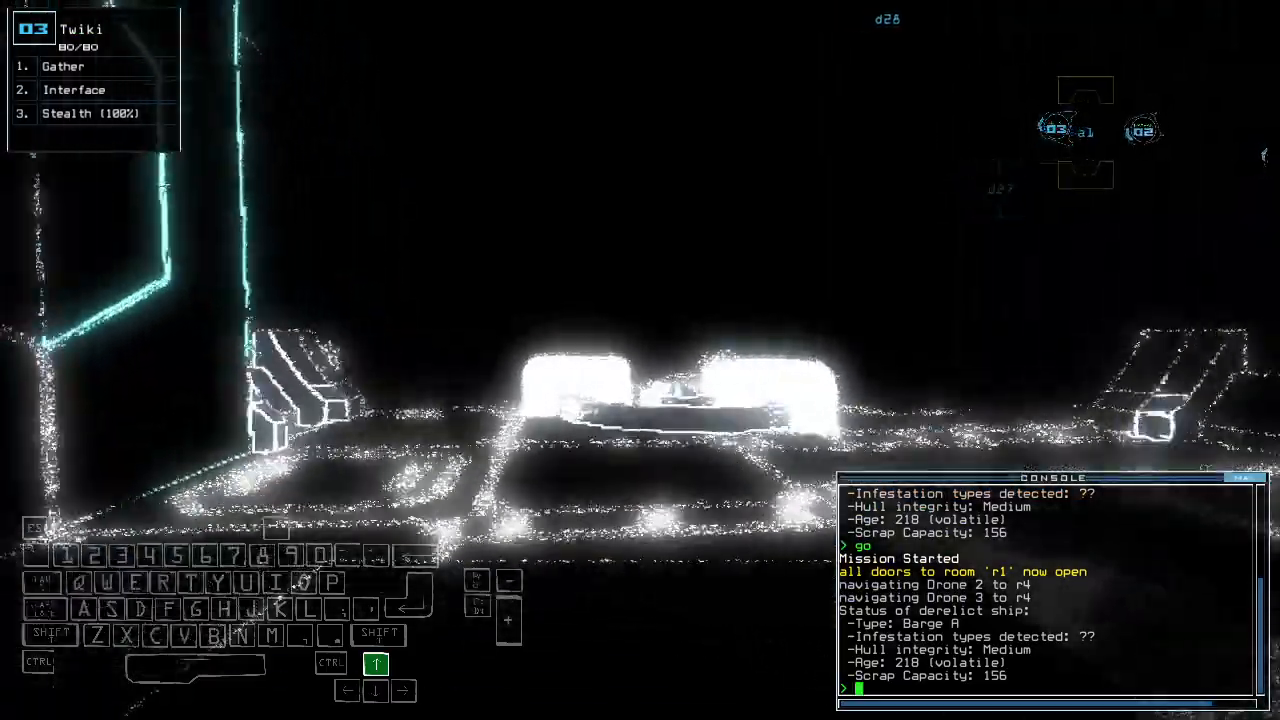
Step: Engage stealth and open door d27
{"action": "key", "text": "Left"}
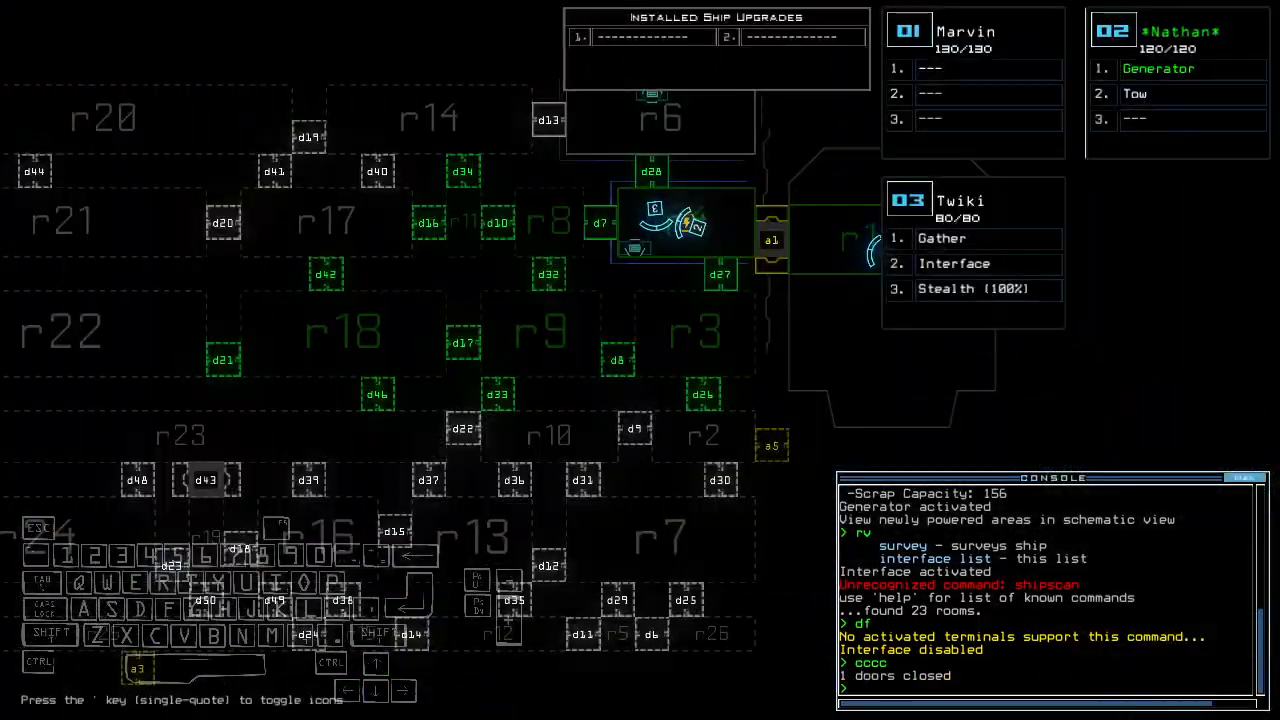
{"action": "type", "text": "st;"}
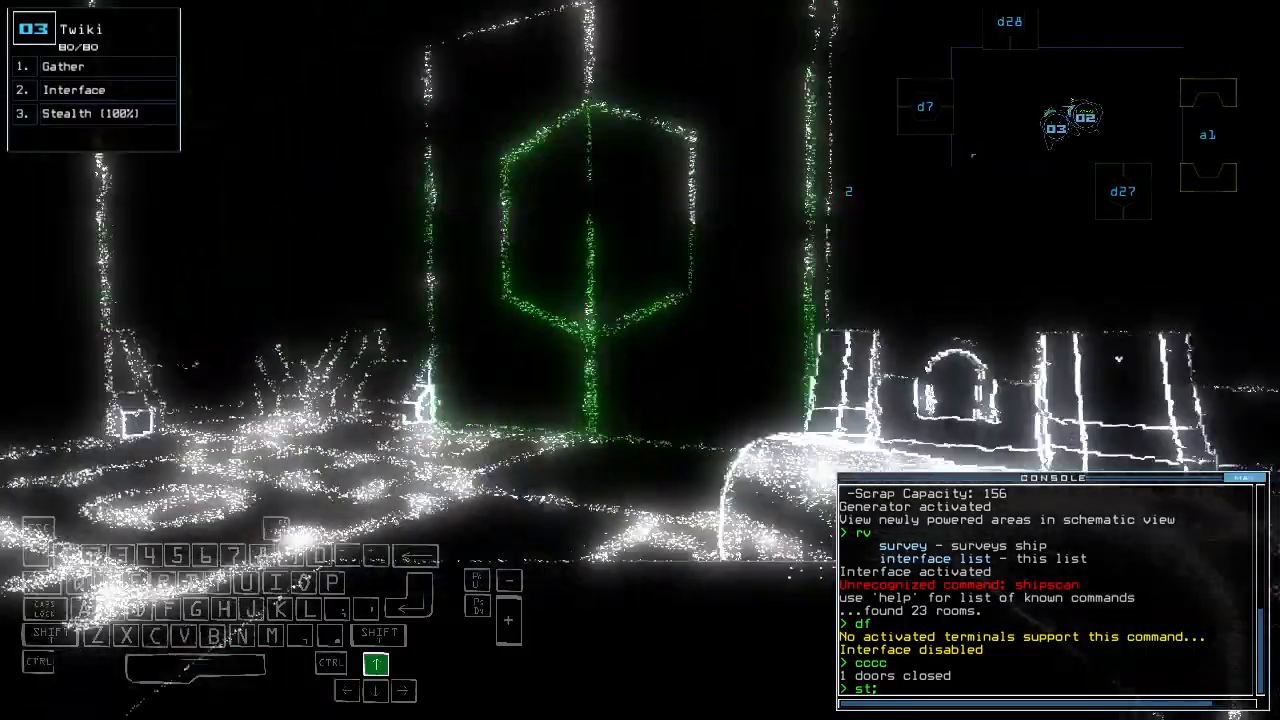
{"action": "type", "text": "d27"}
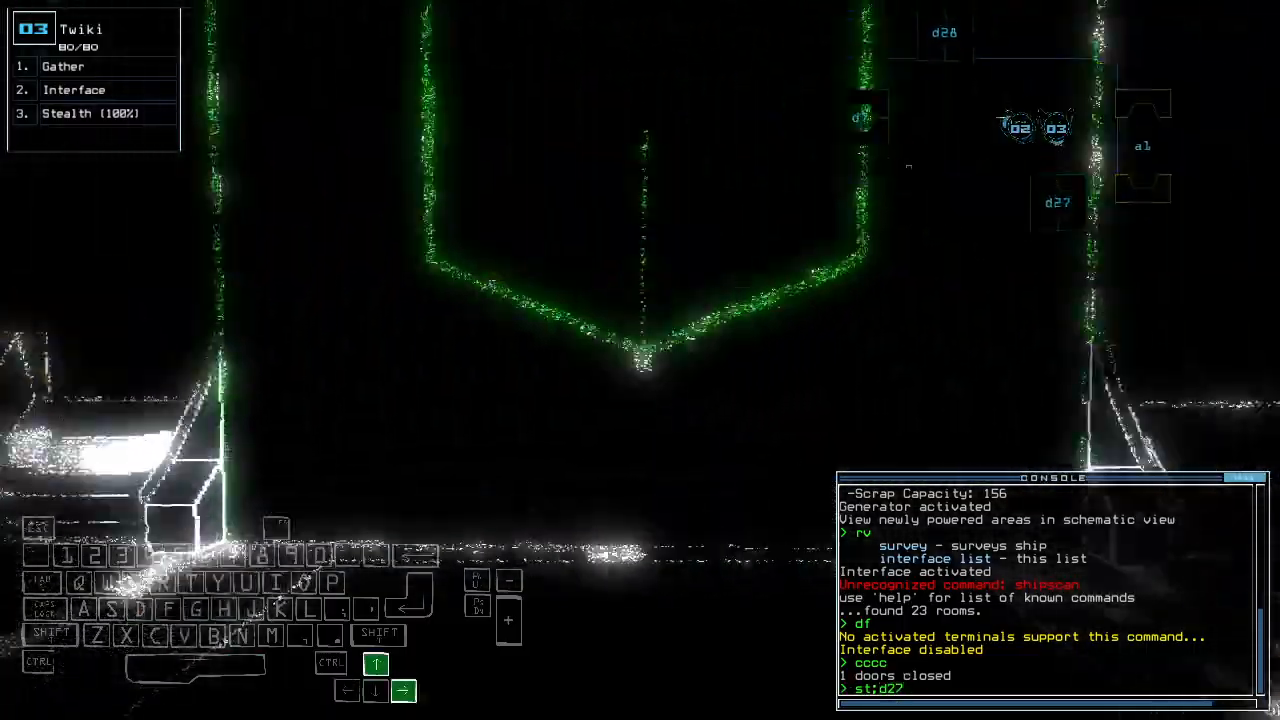
{"action": "key", "text": "Return"}
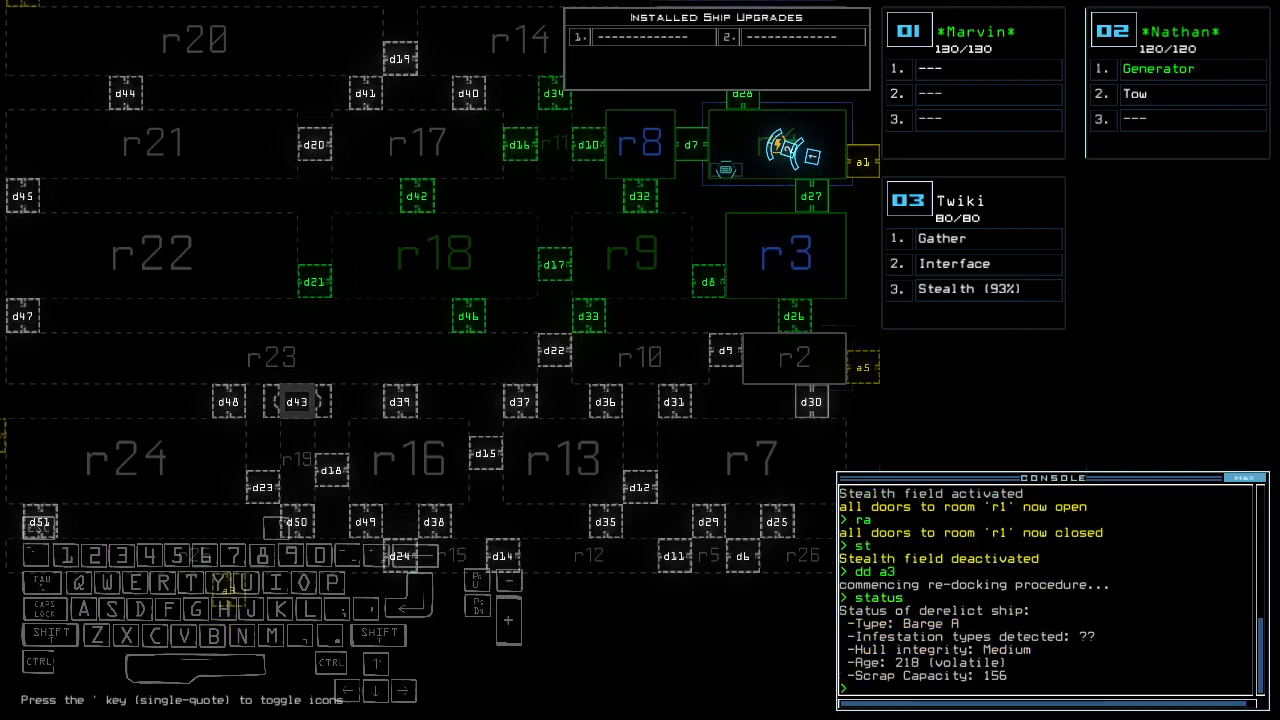
Step: Send drones to room r2, redock the ship, and run the tow command
{"action": "type", "text": "f r2"}
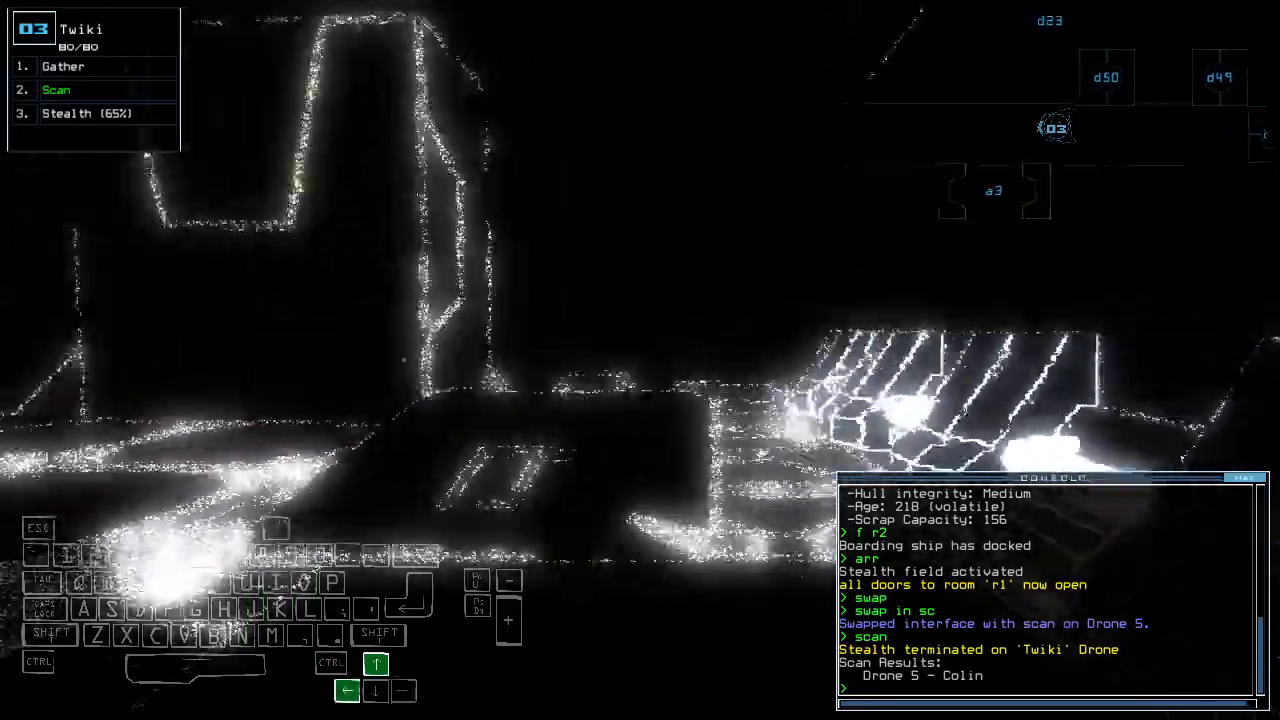
{"action": "type", "text": "dd a"}
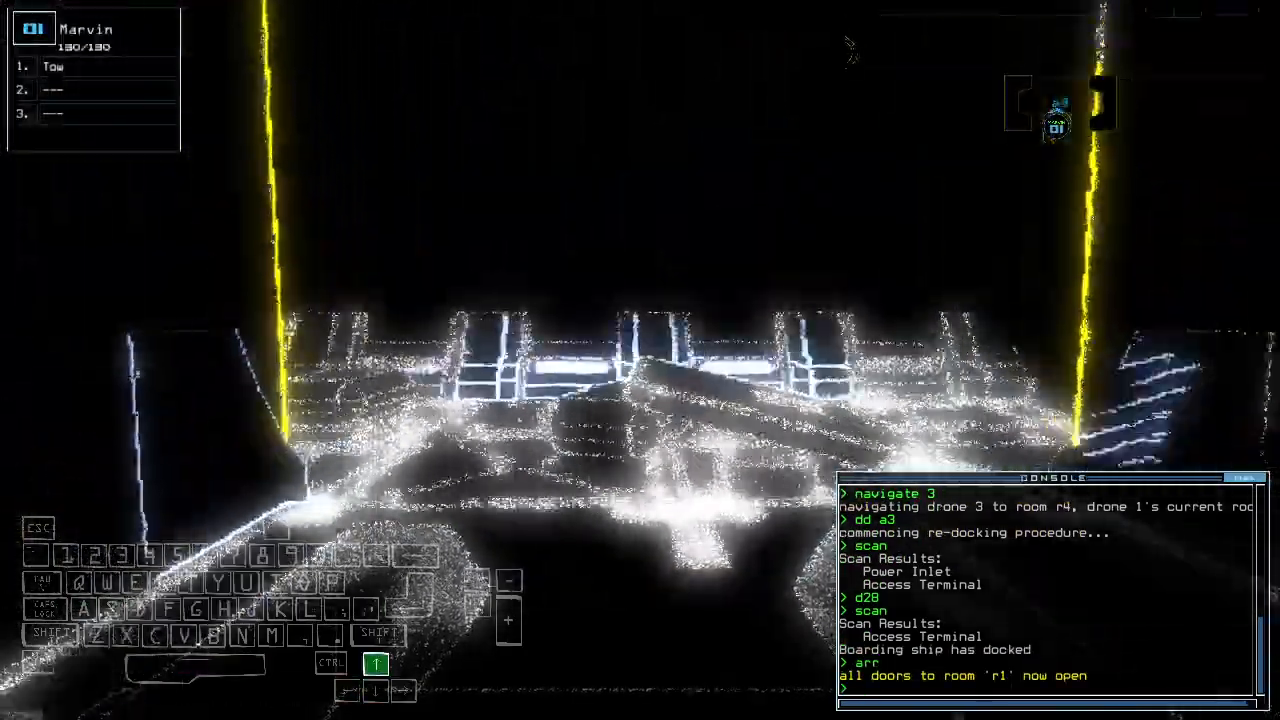
{"action": "type", "text": "tow"}
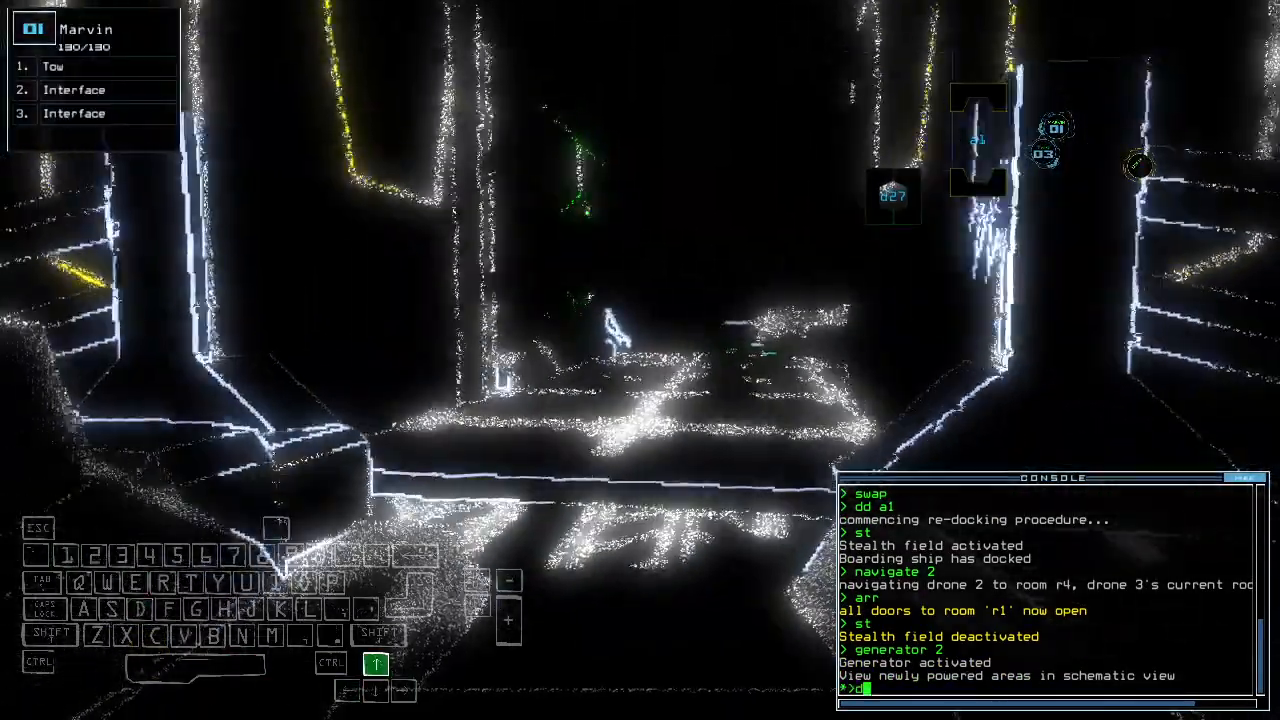
Step: Enter a door command to move Twiki into the unexplored room
{"action": "type", "text": "d1"}
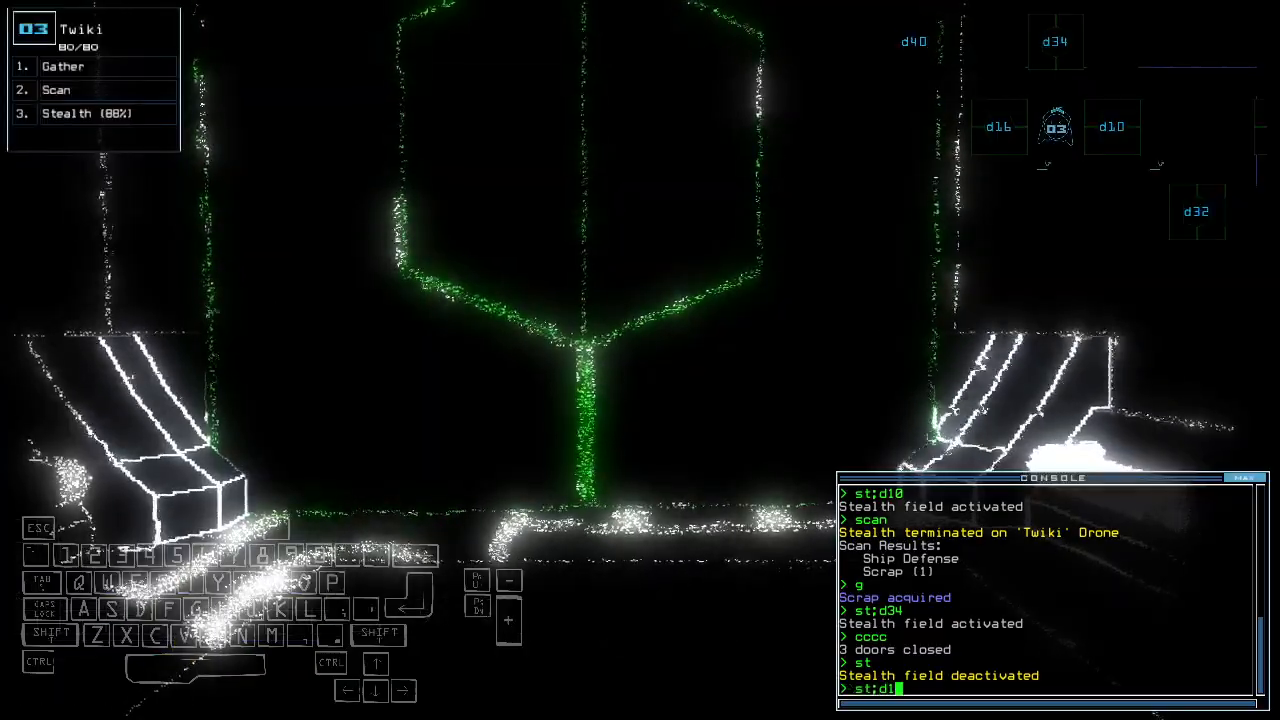
Step: Run the stealth and door-opening command, then swap drone upgrades
{"action": "key", "text": "Return"}
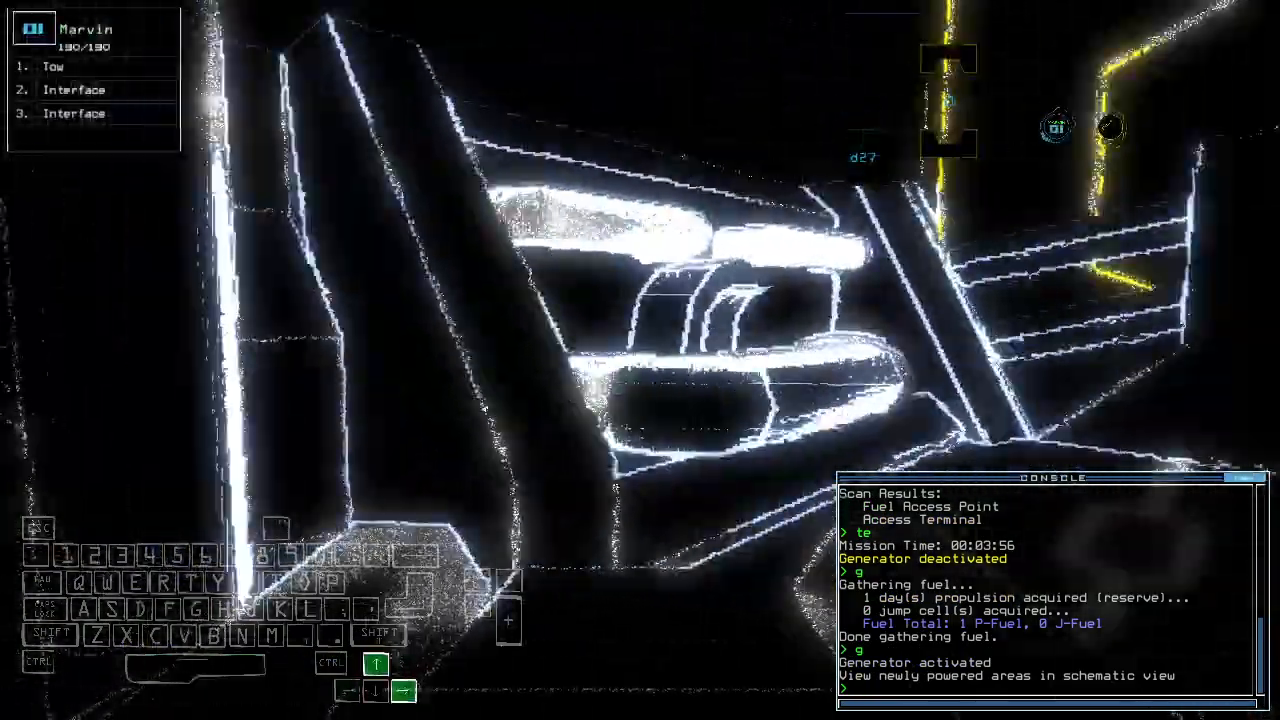
{"action": "type", "text": "swap"}
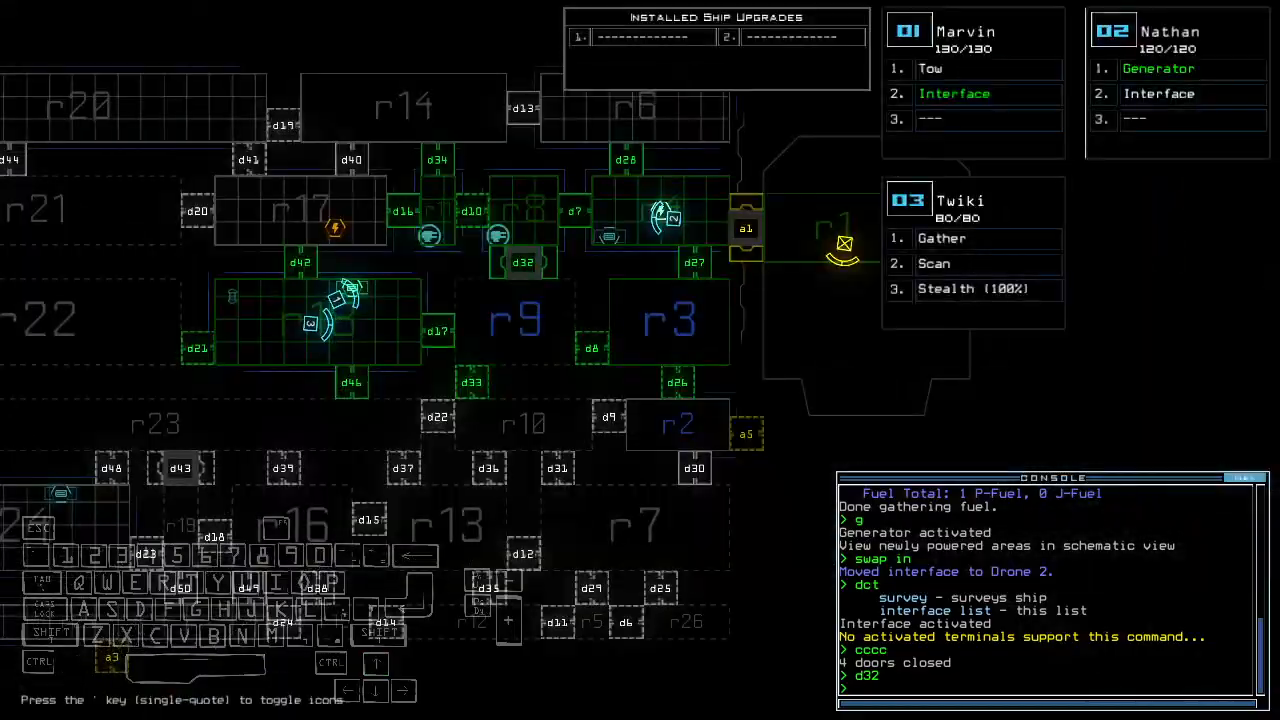
Step: Stealth through door d1, open d10, then toggle stealth again
{"action": "type", "text": "st;d1"}
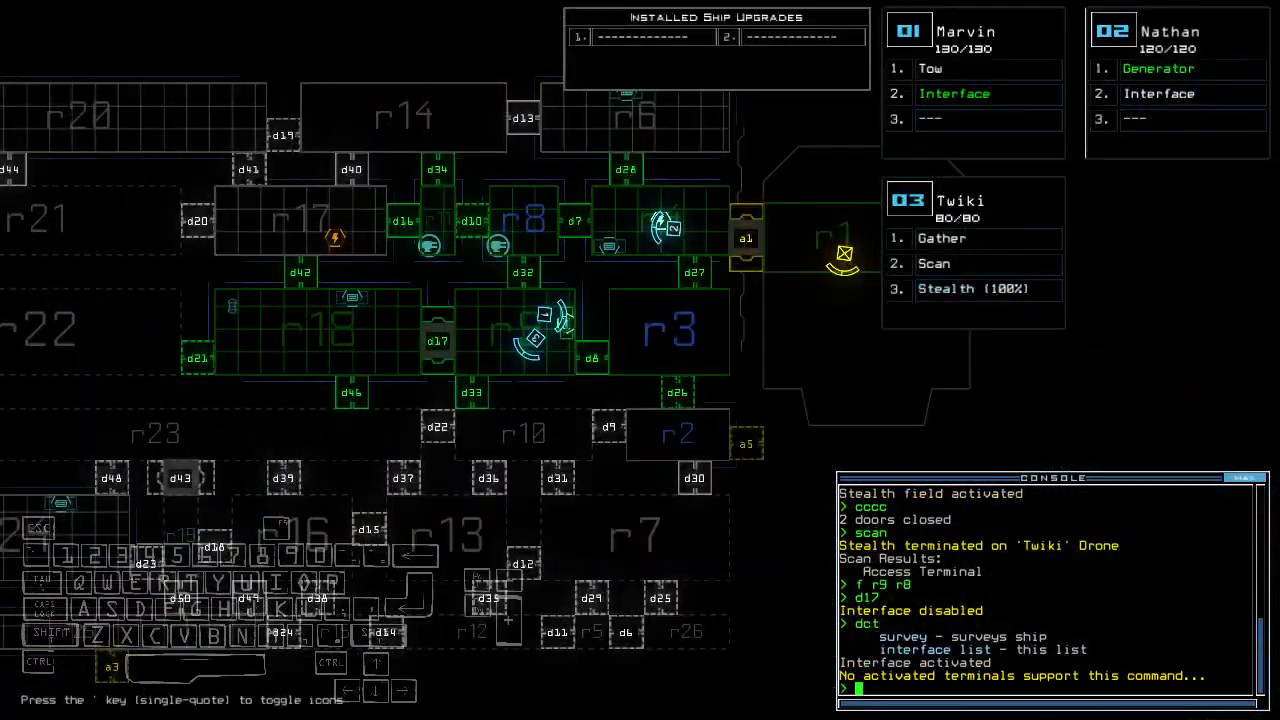
{"action": "type", "text": "d10"}
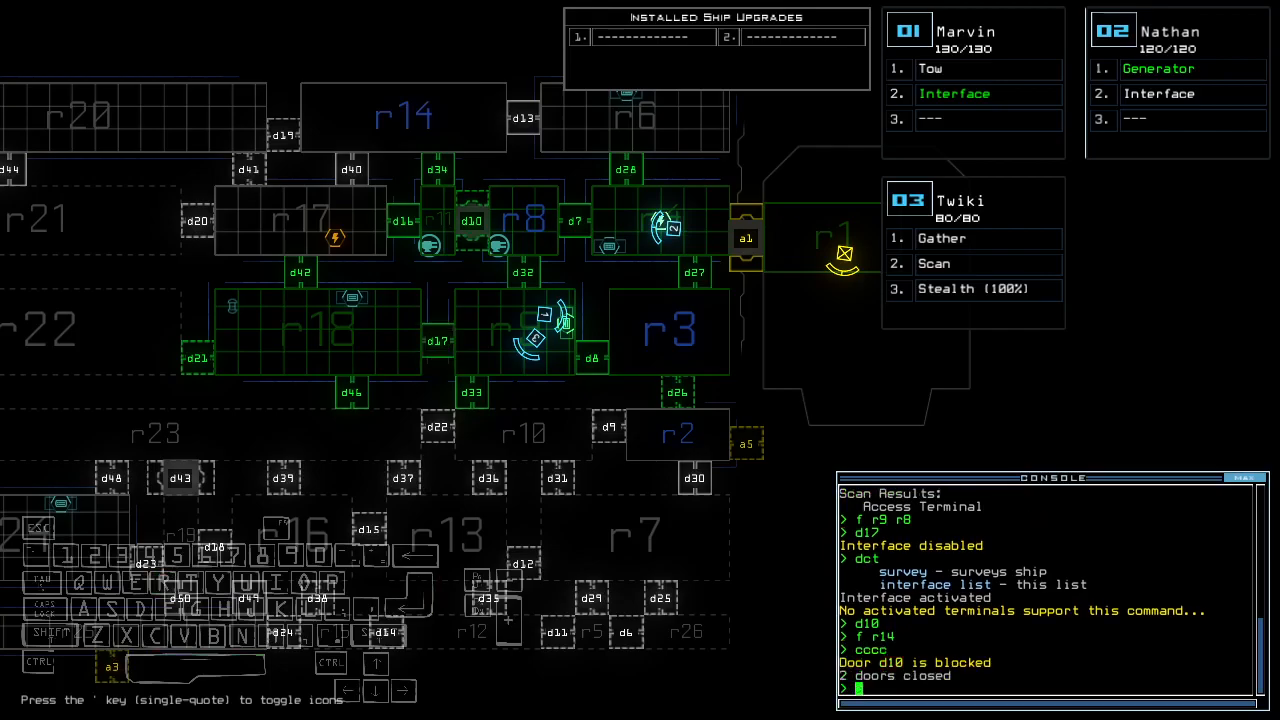
{"action": "type", "text": "st"}
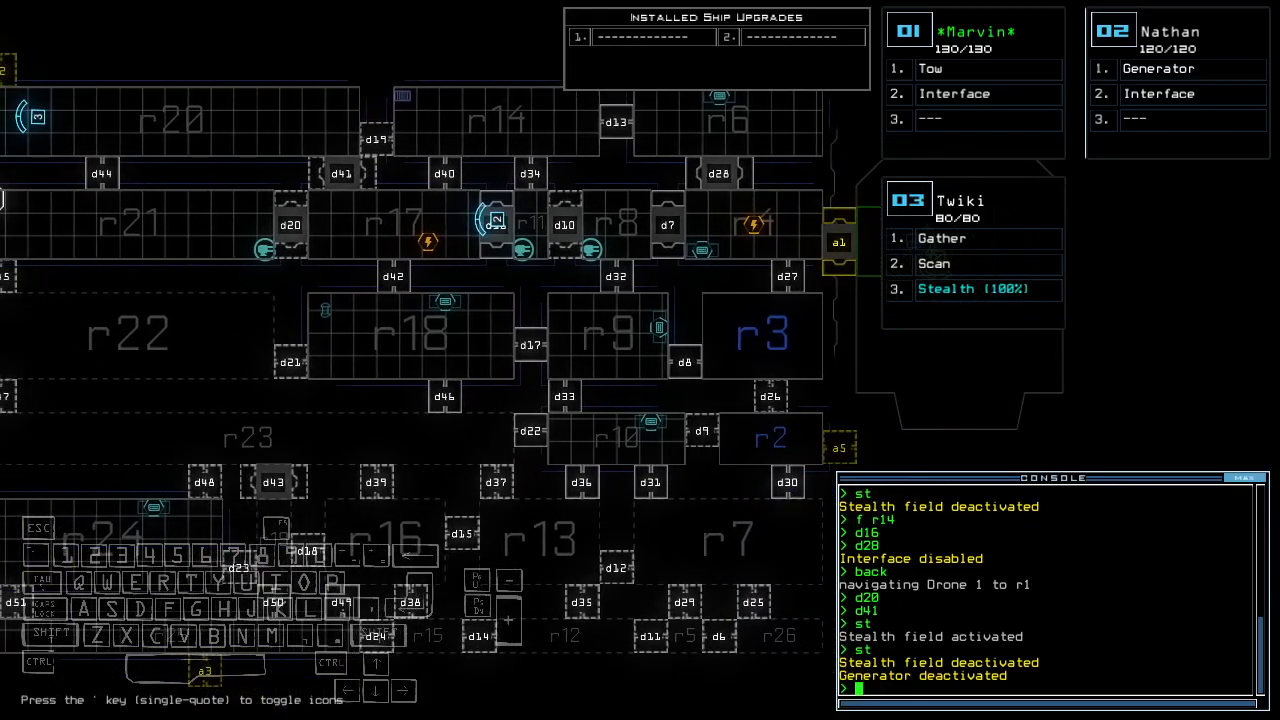
{"action": "type", "text": "f r9"}
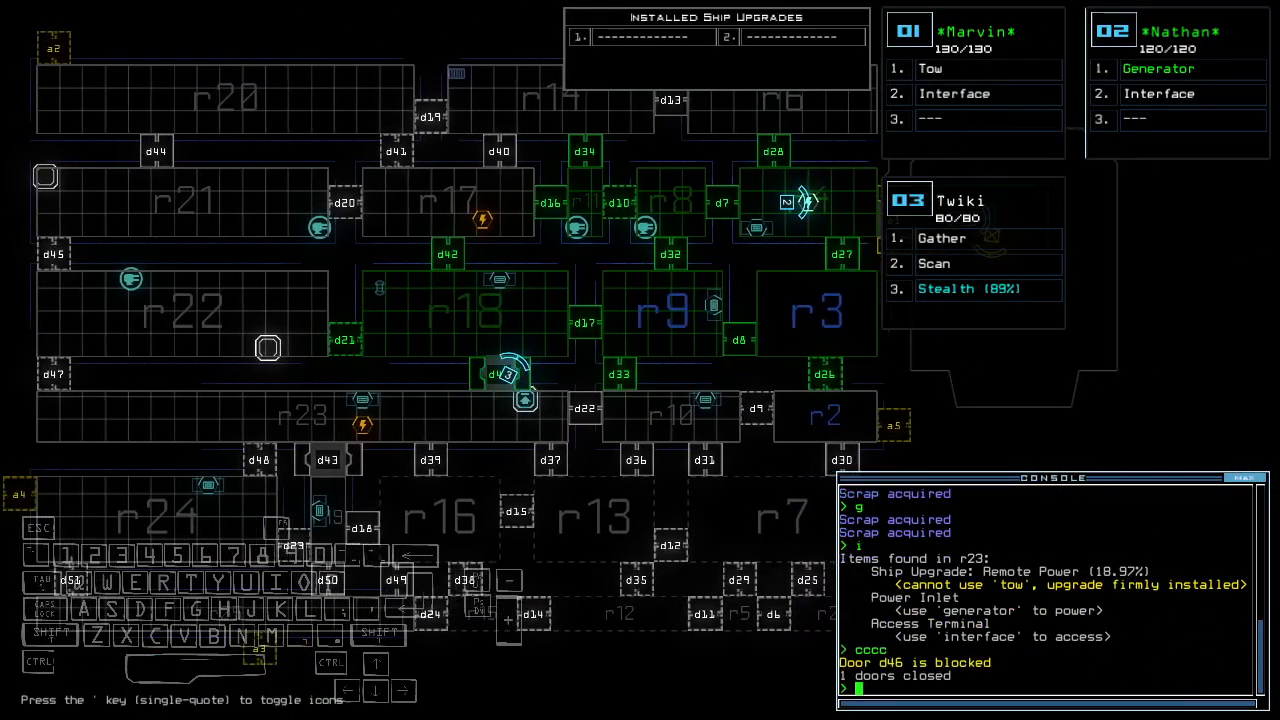
Step: Open doors d7, d10 and d16 in one door command
{"action": "type", "text": "d7 d10 d16 d"}
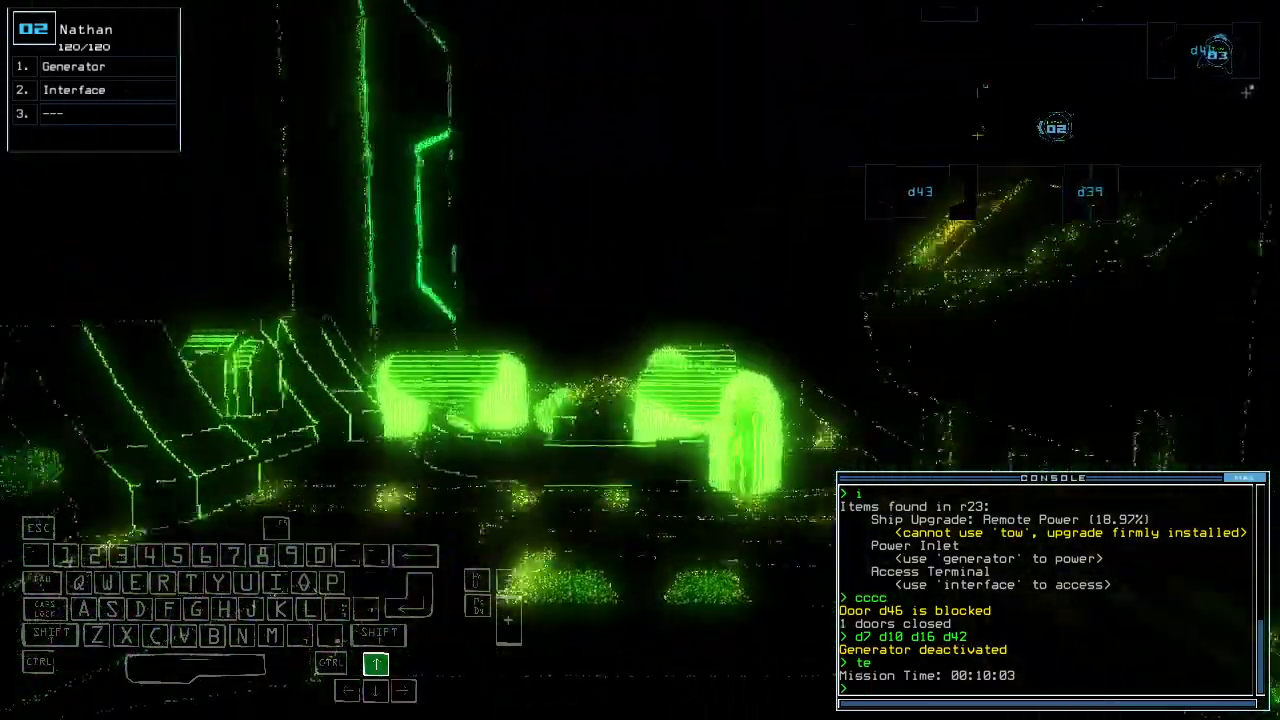
Step: Reactivate the derelict's generator with the 'generator' command
{"action": "type", "text": "generator"}
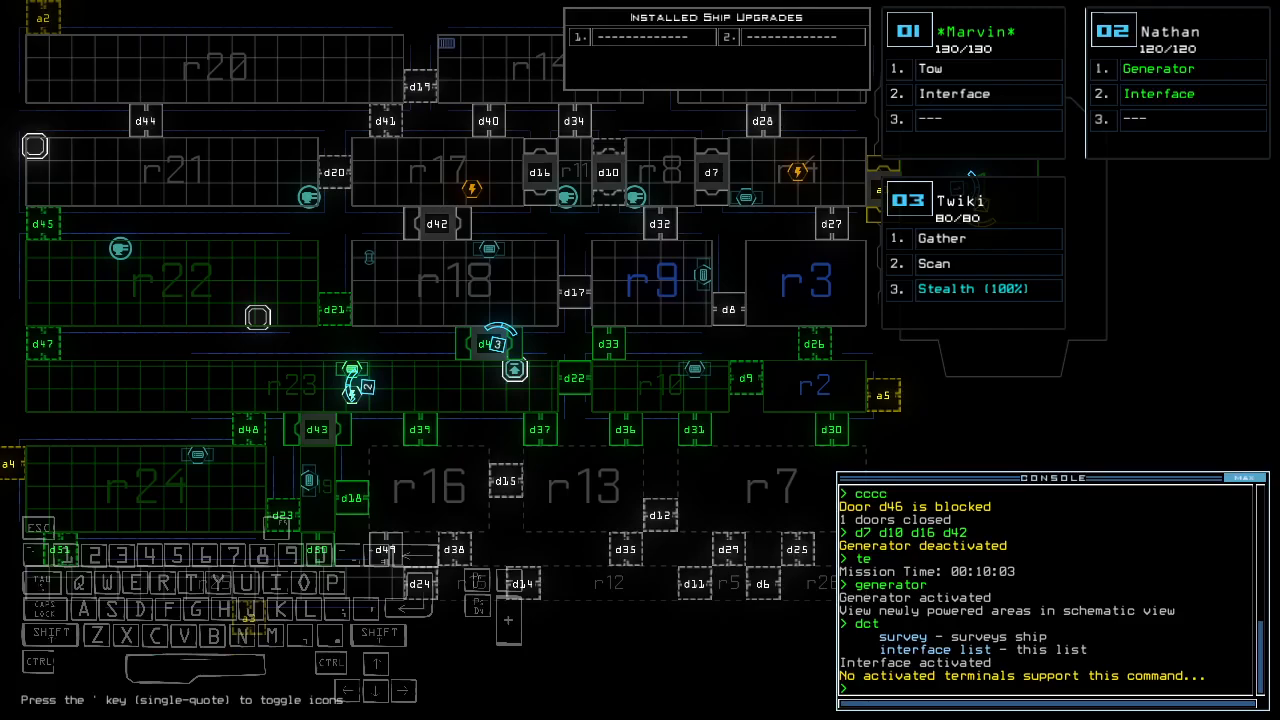
Step: Enter a door command for Twiki to open the next door
{"action": "type", "text": "d"}
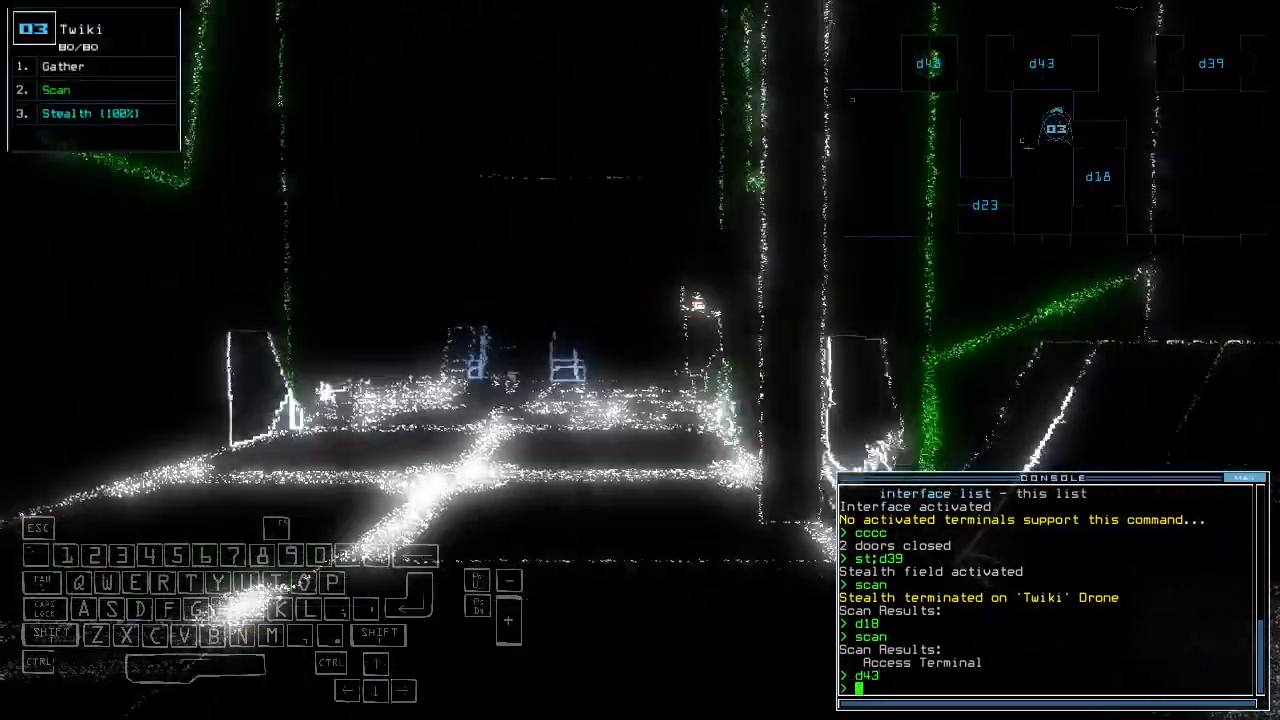
Step: Swap the Scan upgrade back in and switch ship defenses off with 'df'
{"action": "type", "text": "swap sc in"}
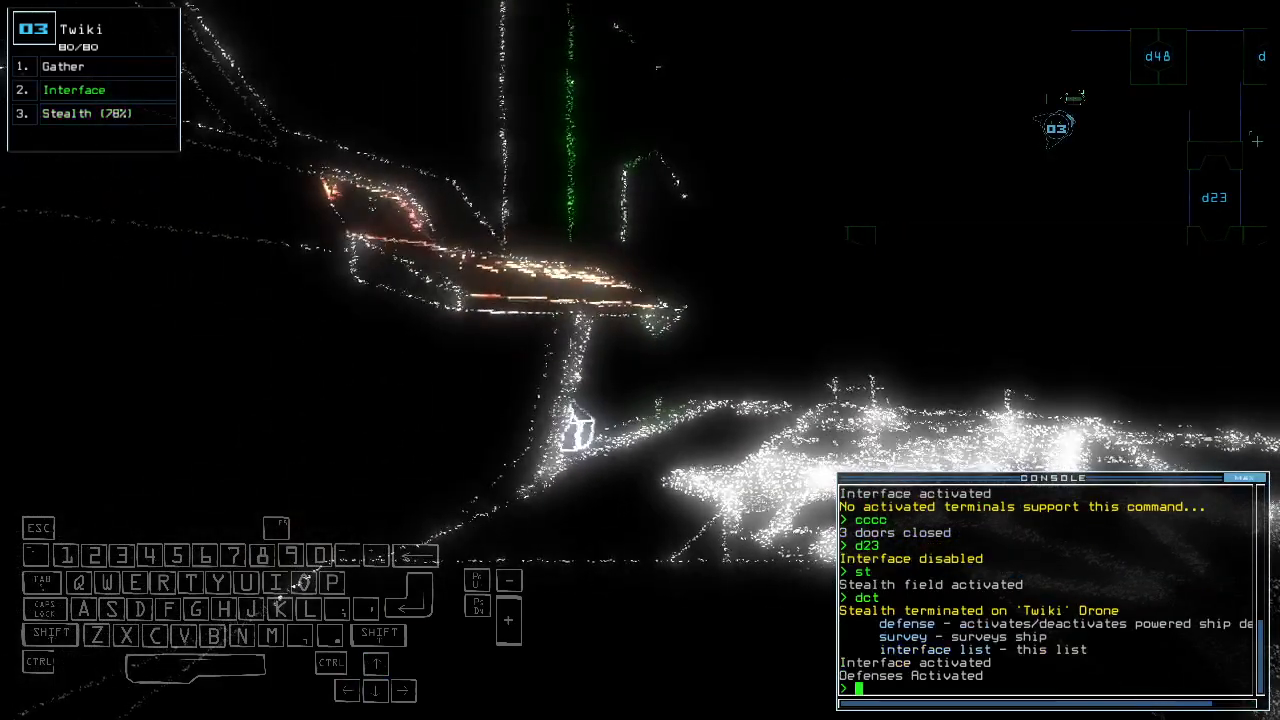
{"action": "type", "text": "df"}
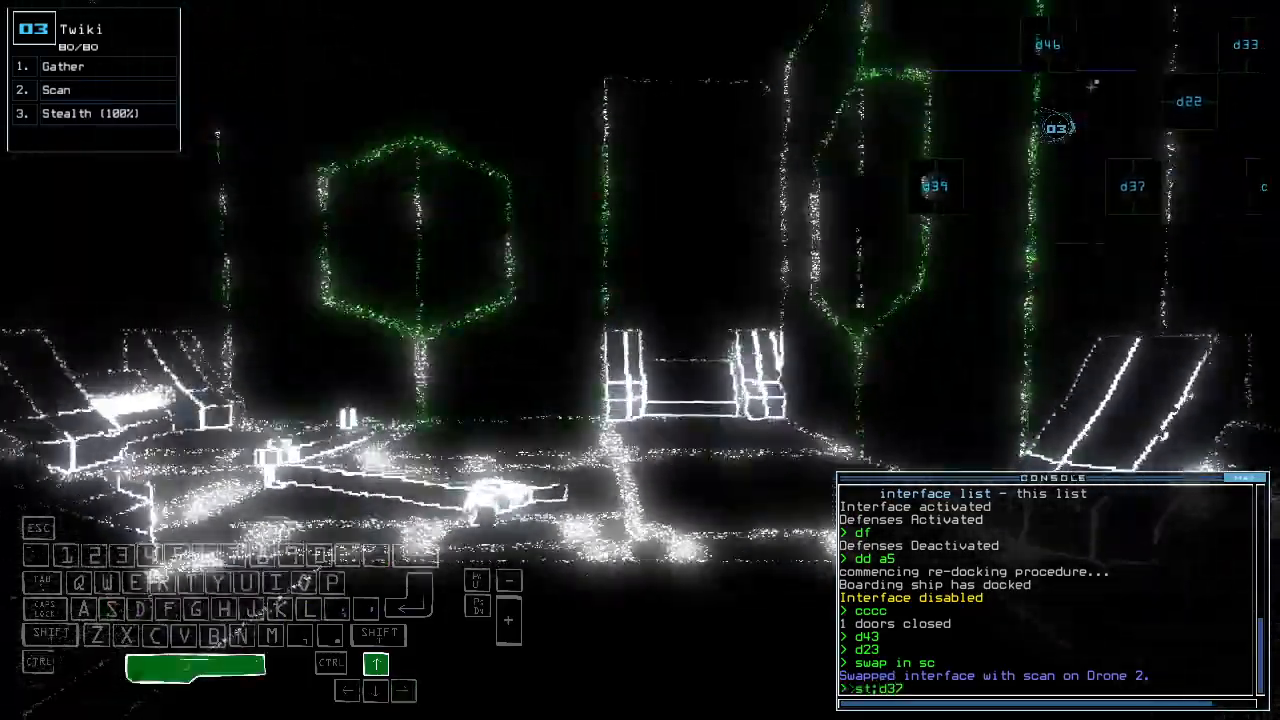
Step: Run the stealth and door-opening command to push further in
{"action": "key", "text": "Return"}
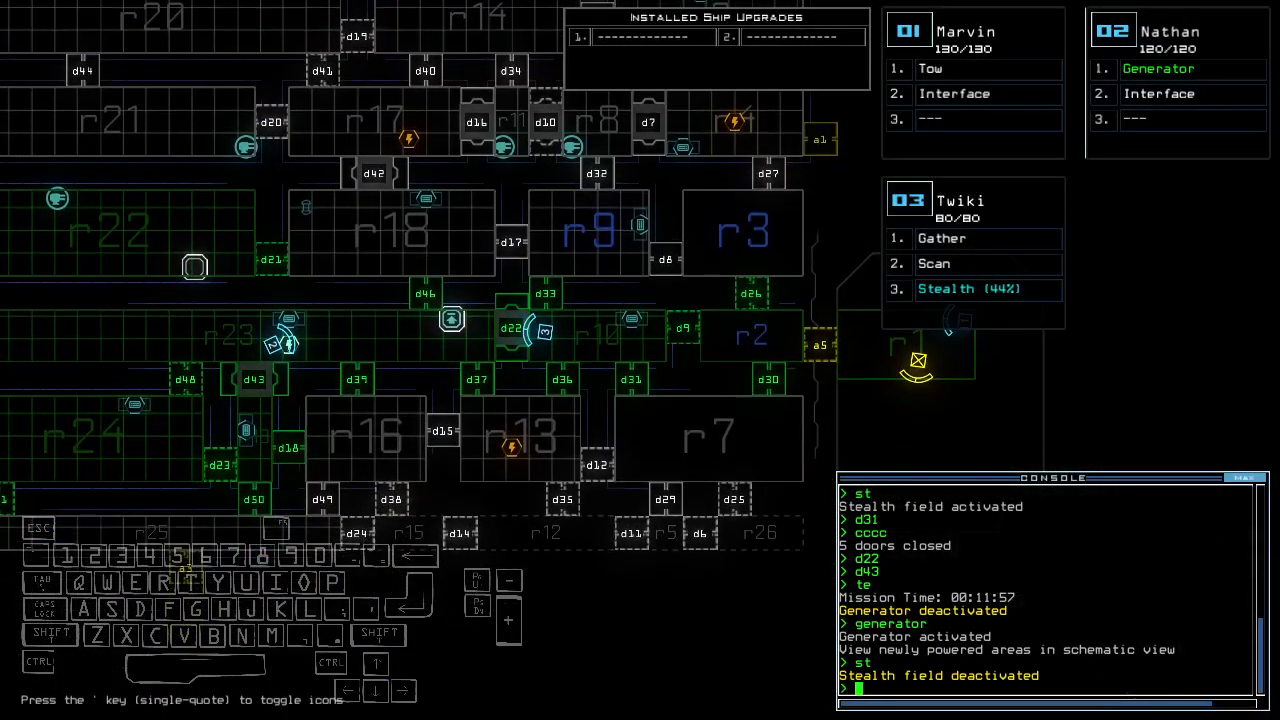
Step: Open door d36 and navigate the drones onward toward room r13
{"action": "type", "text": "d36"}
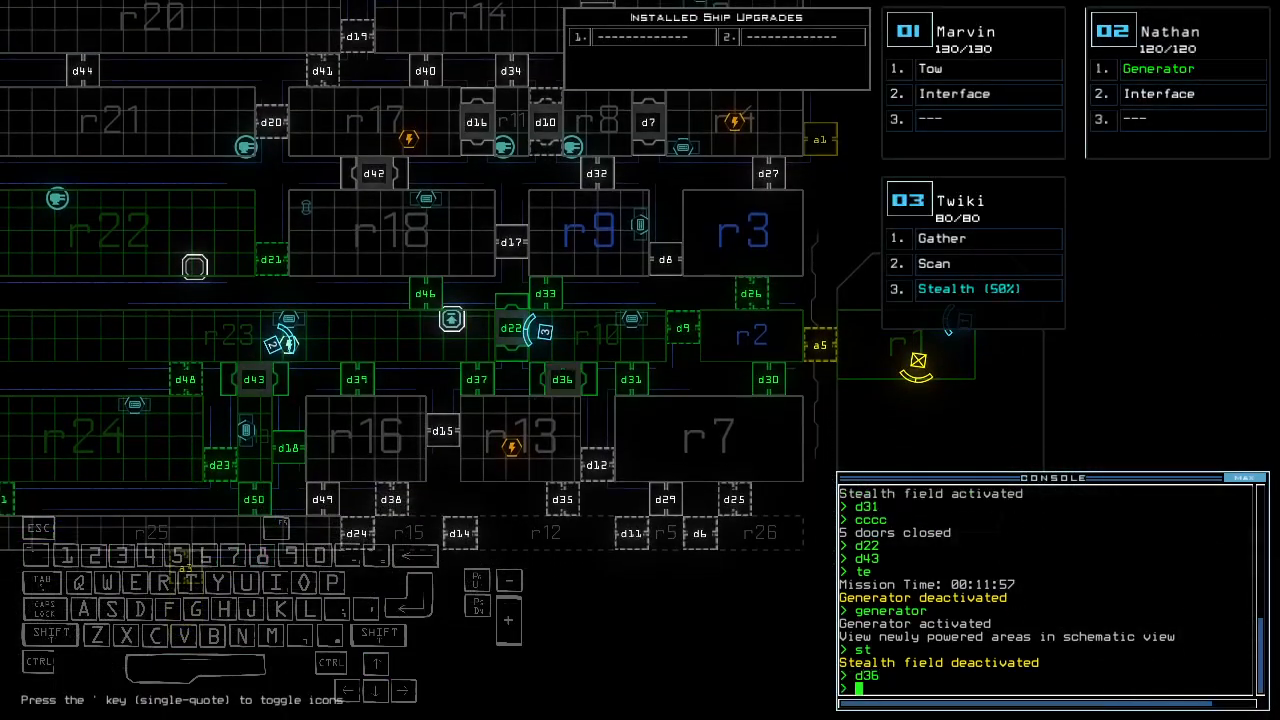
{"action": "type", "text": "navigate"}
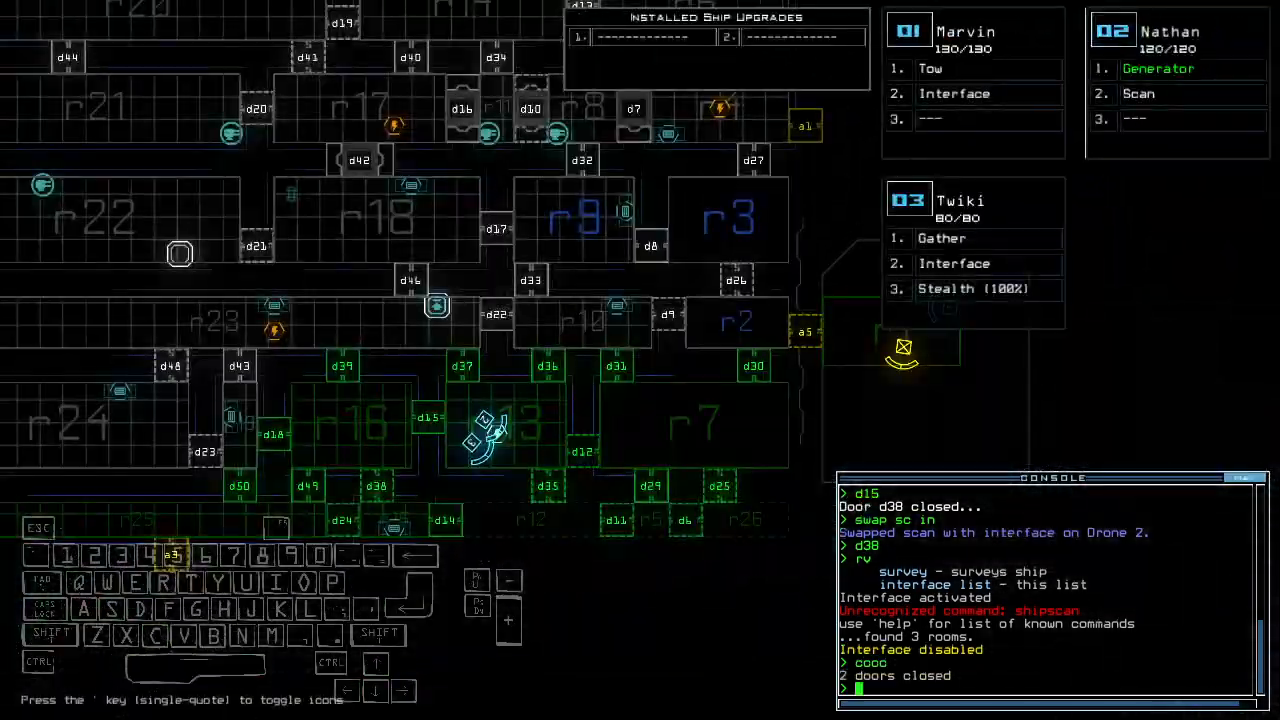
Step: Toggle stealth and open door d35 with 'st;d35'
{"action": "type", "text": "st;d35"}
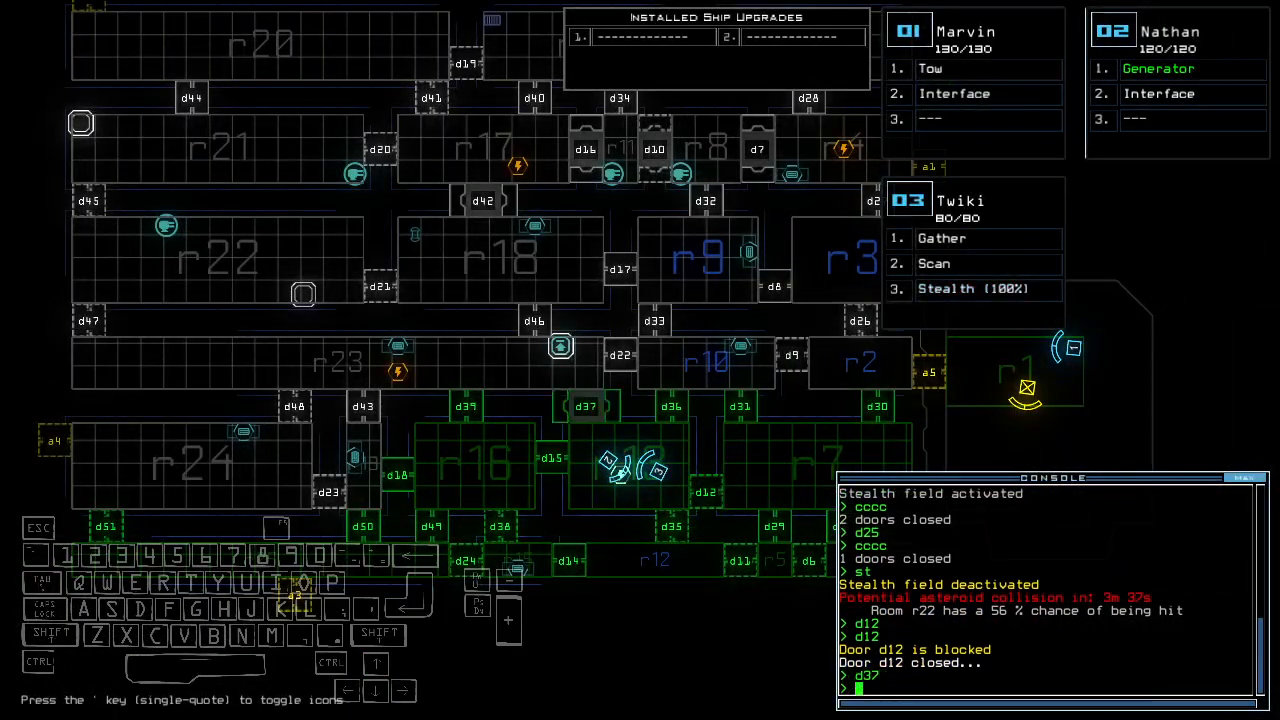
Step: Send drones 2 and 3 to r23, close door d30, and steer Twiki through the room
{"action": "type", "text": "navigate 2 3 r23"}
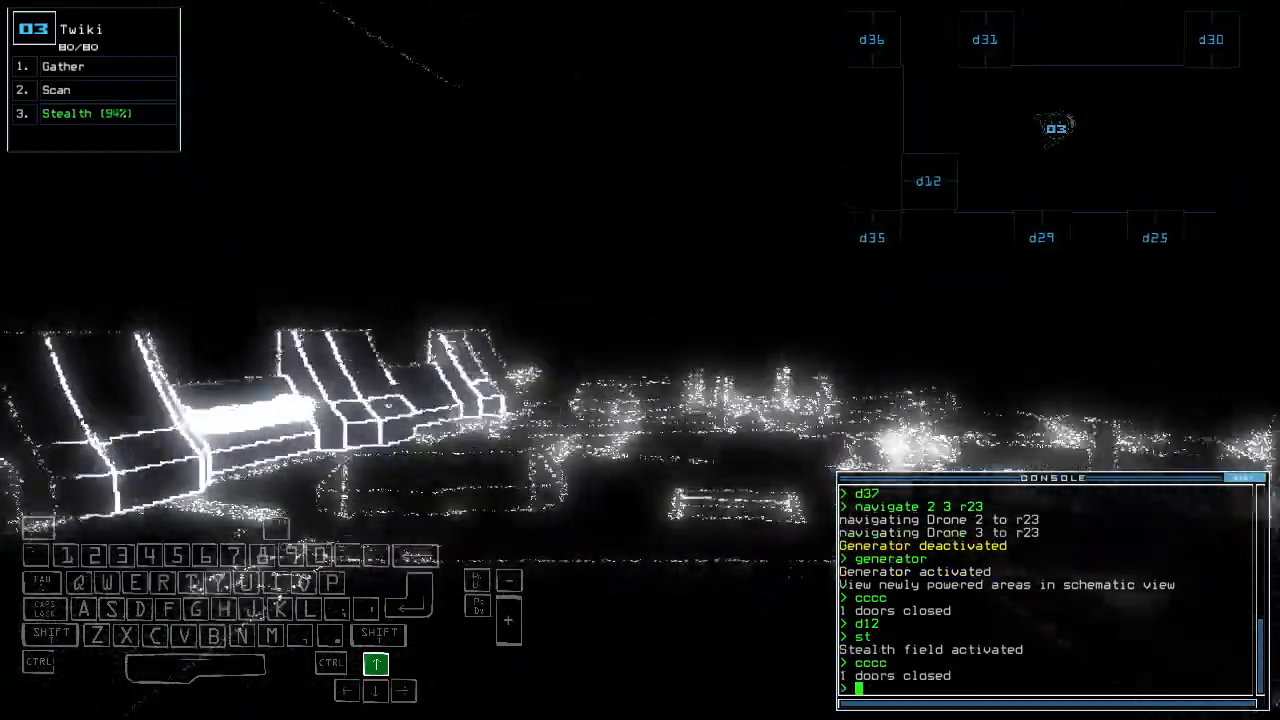
{"action": "type", "text": "d30"}
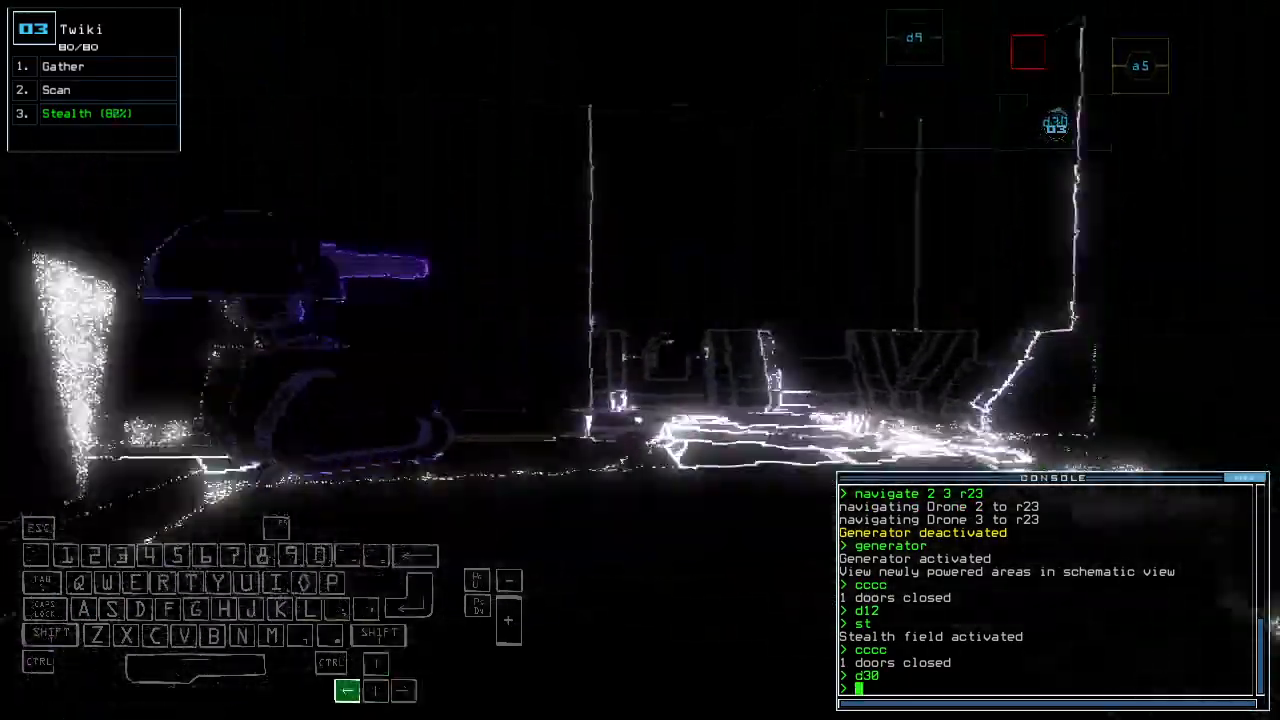
{"action": "key", "text": "Return"}
{"action": "type", "text": "scan"}
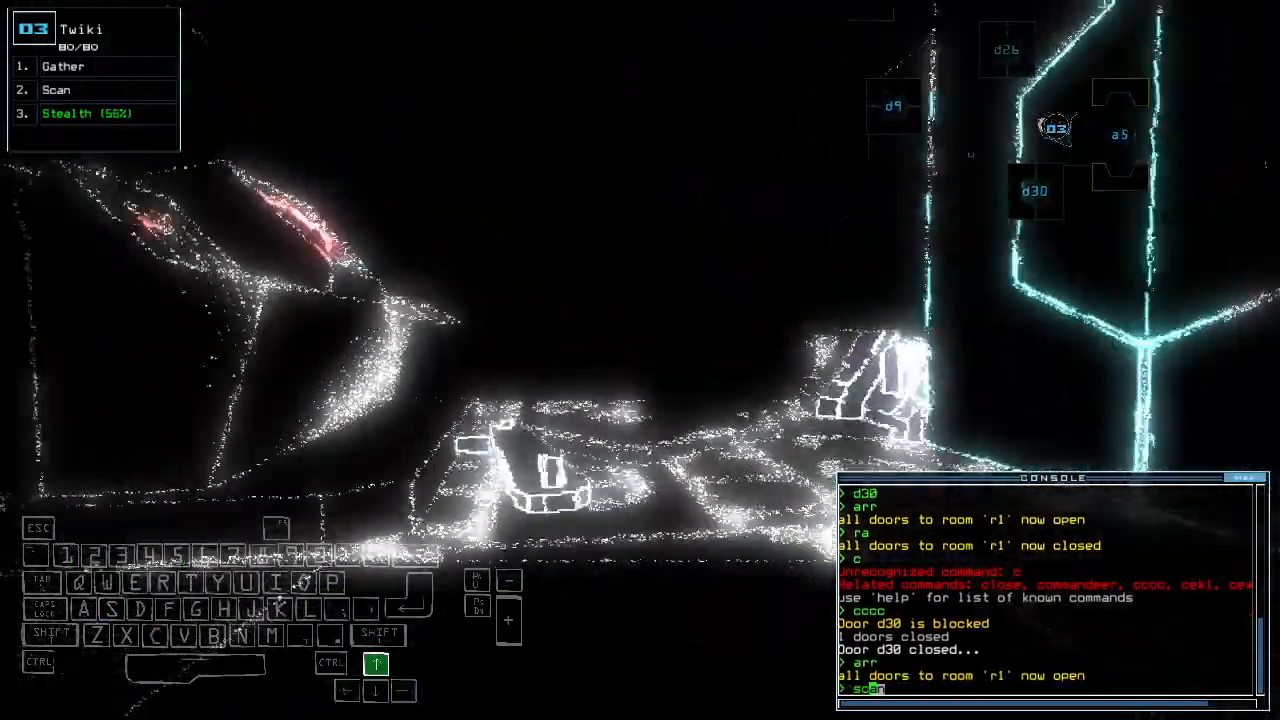
{"action": "key", "text": "Return"}
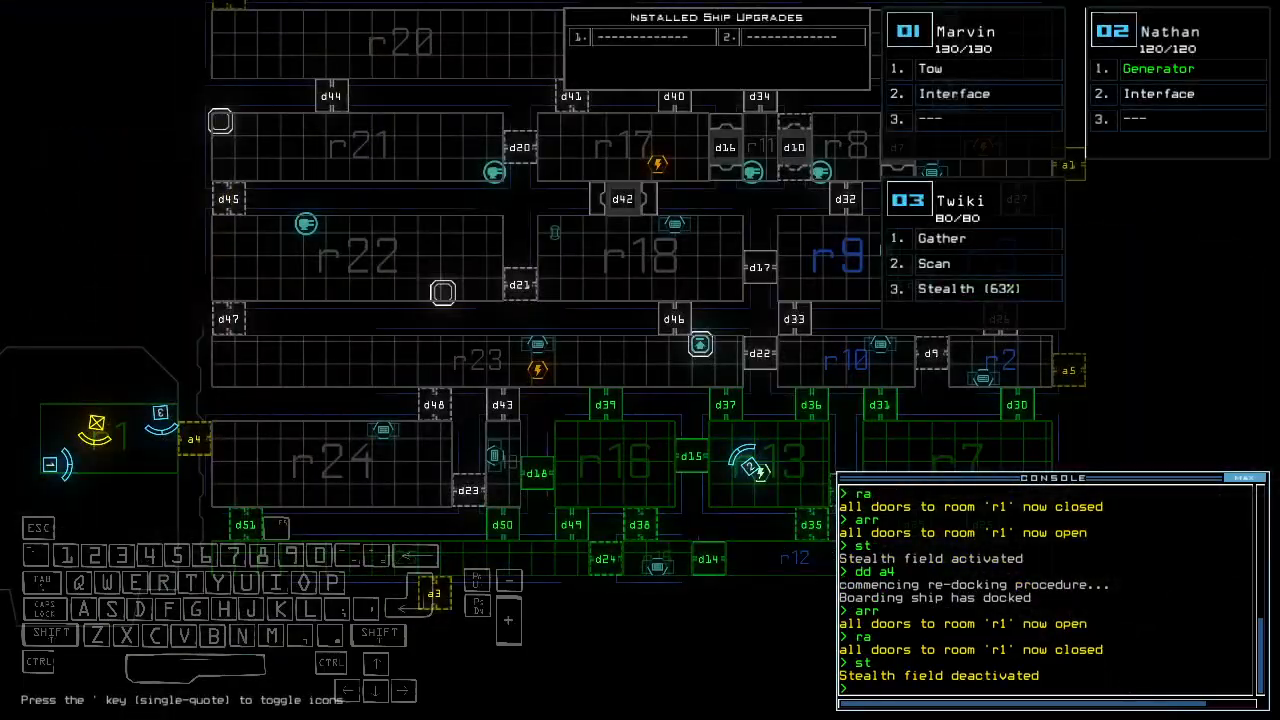
Step: Toggle doors d37, d48 and d47 on the derelict
{"action": "type", "text": "d37"}
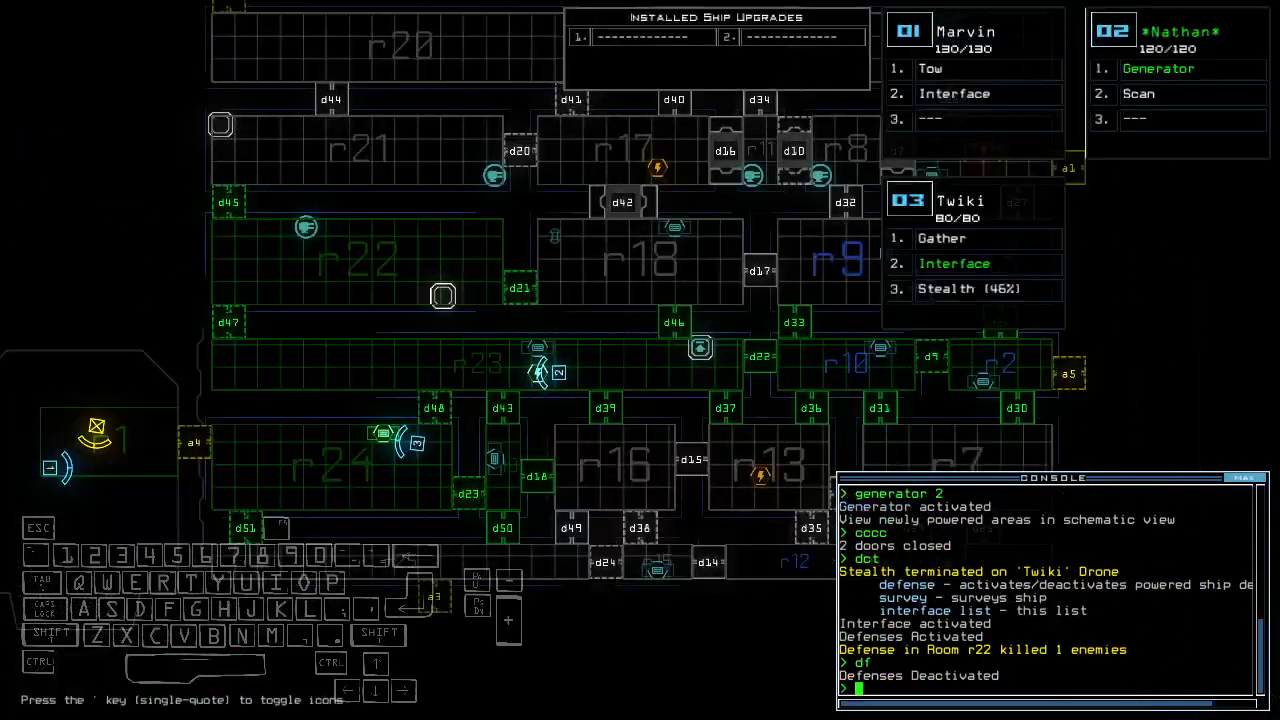
{"action": "type", "text": "d48 d47"}
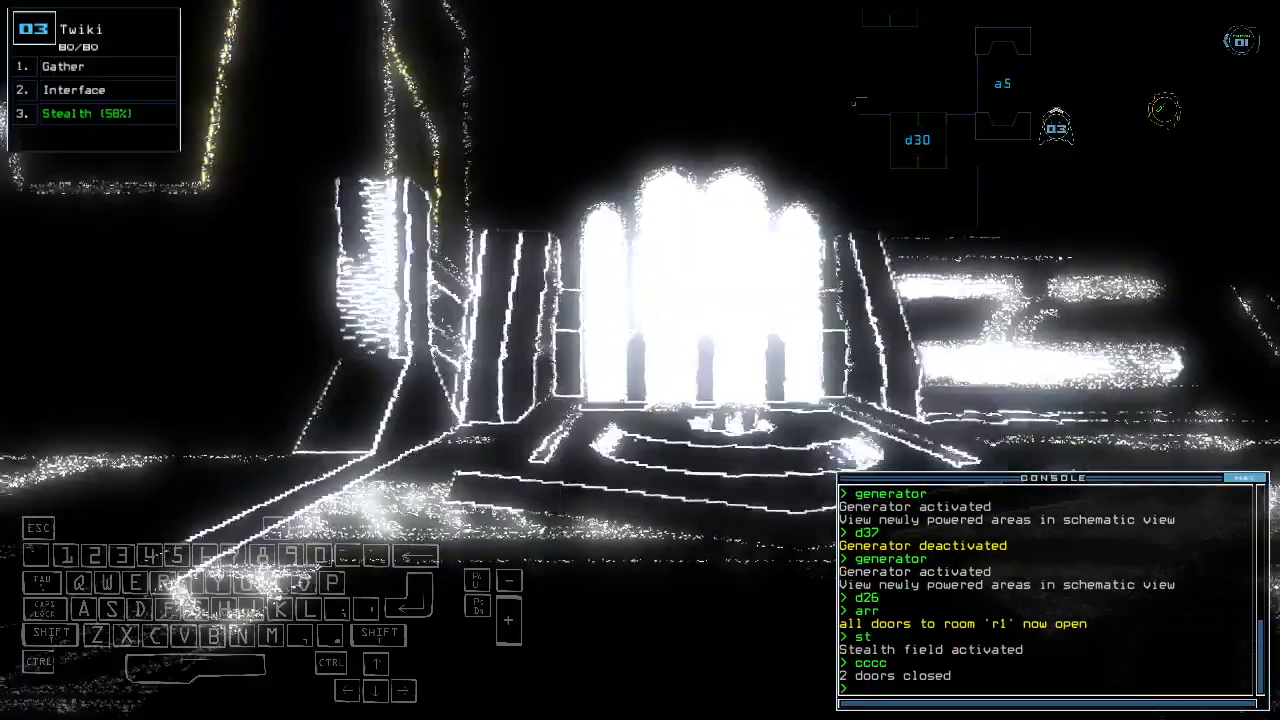
Step: Enter 'dd a4' to redock the boarding ship at airlock a4
{"action": "type", "text": "dd a4"}
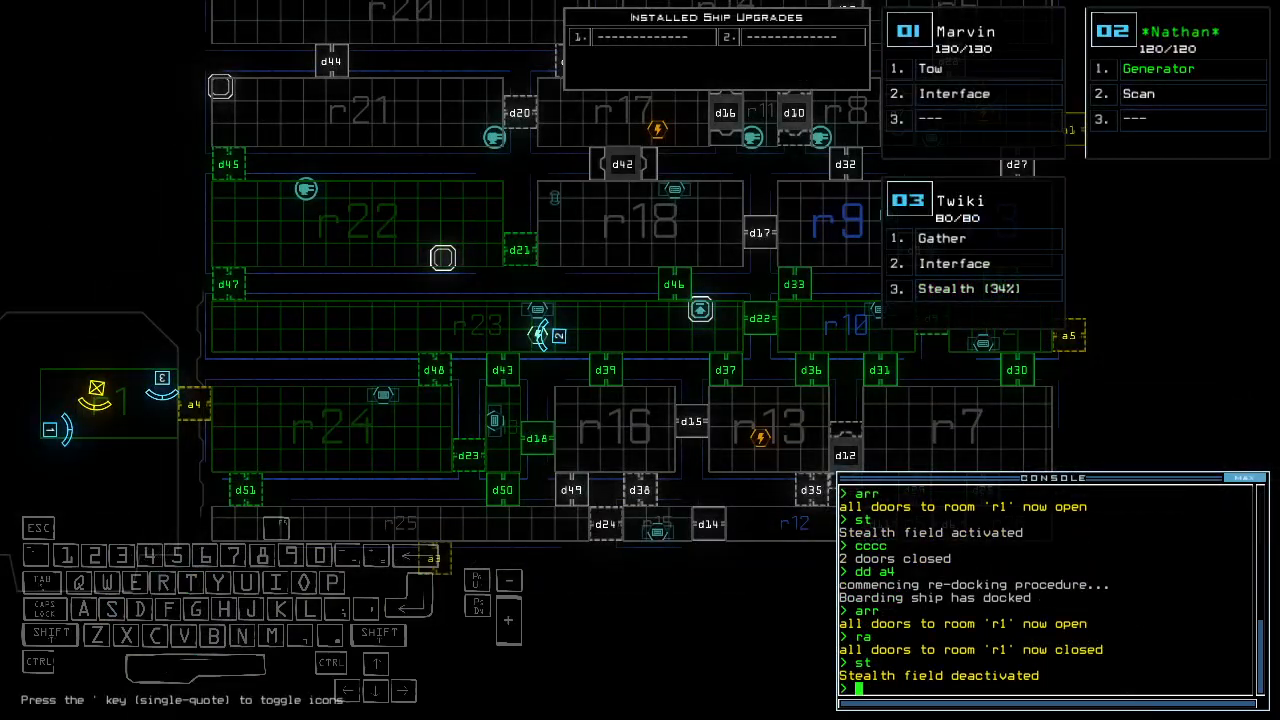
Step: Open doors d48 and d47 so Twiki can reach the scrap
{"action": "type", "text": "d48"}
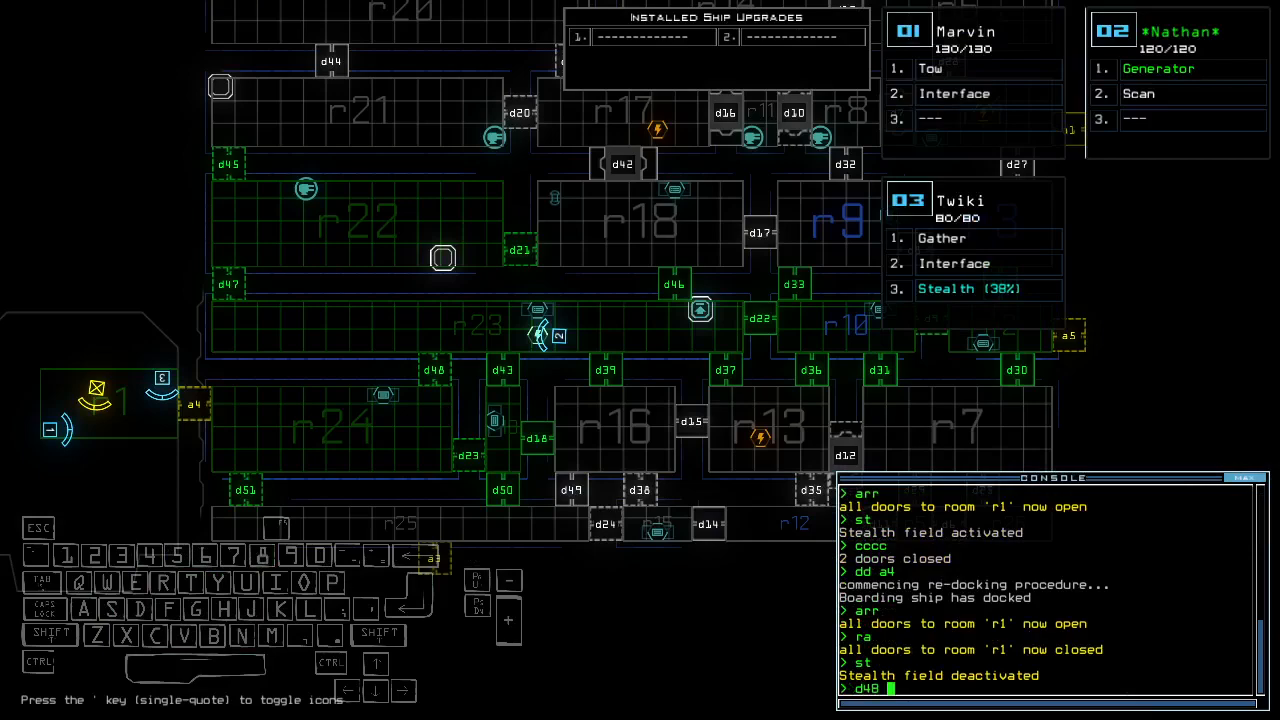
{"action": "type", "text": "d47"}
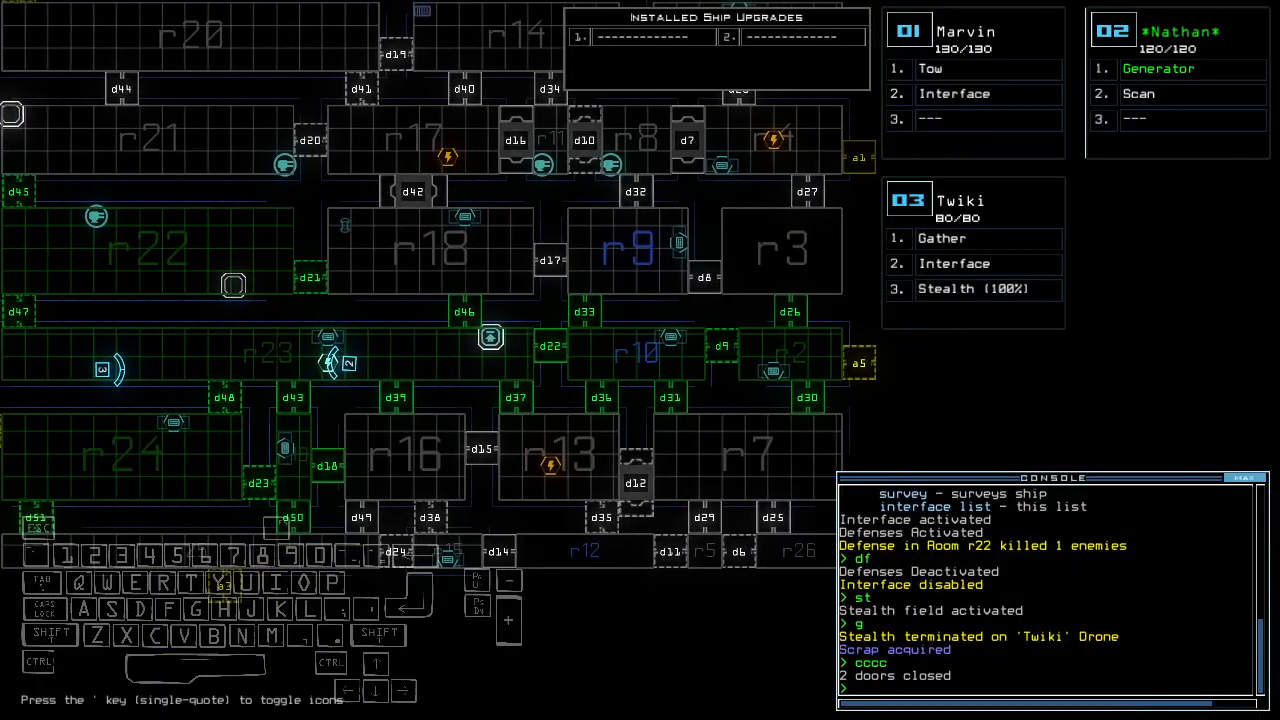
{"action": "key", "text": "Return"}
{"action": "type", "text": "back 3"}
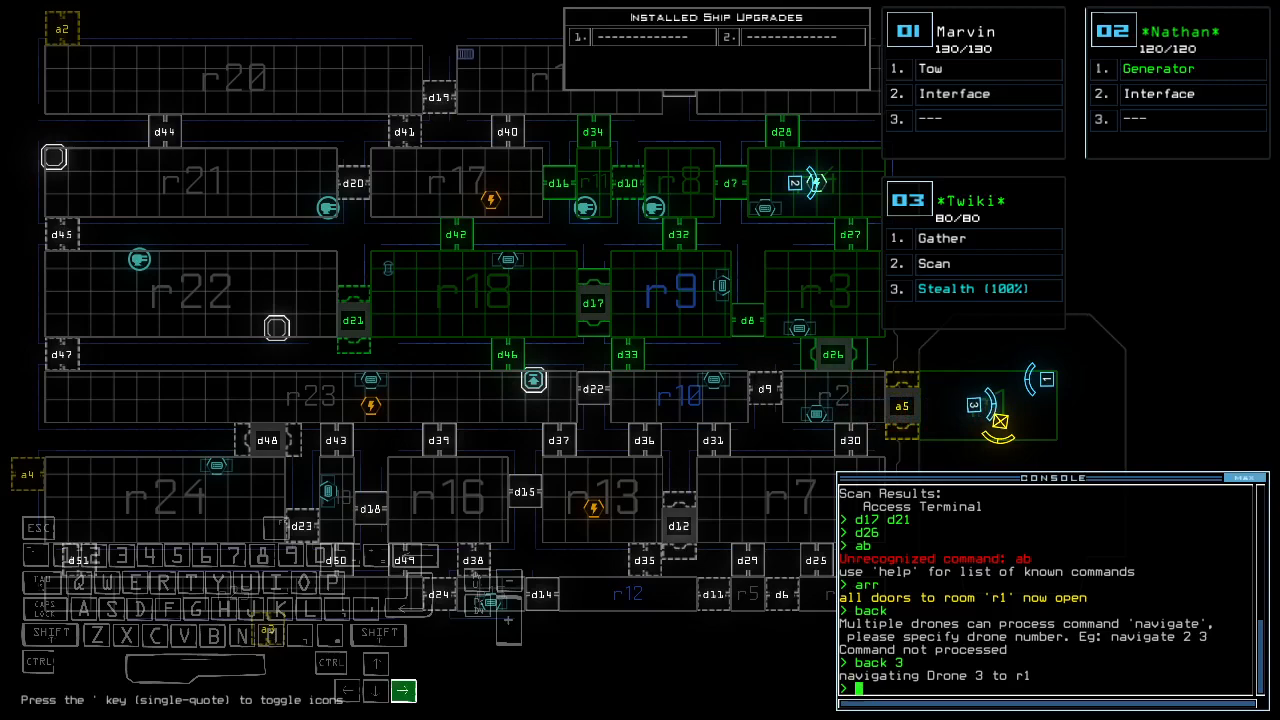
Step: Redock with 'dd a' and close the surrounding doors with cccc
{"action": "type", "text": "dd a1"}
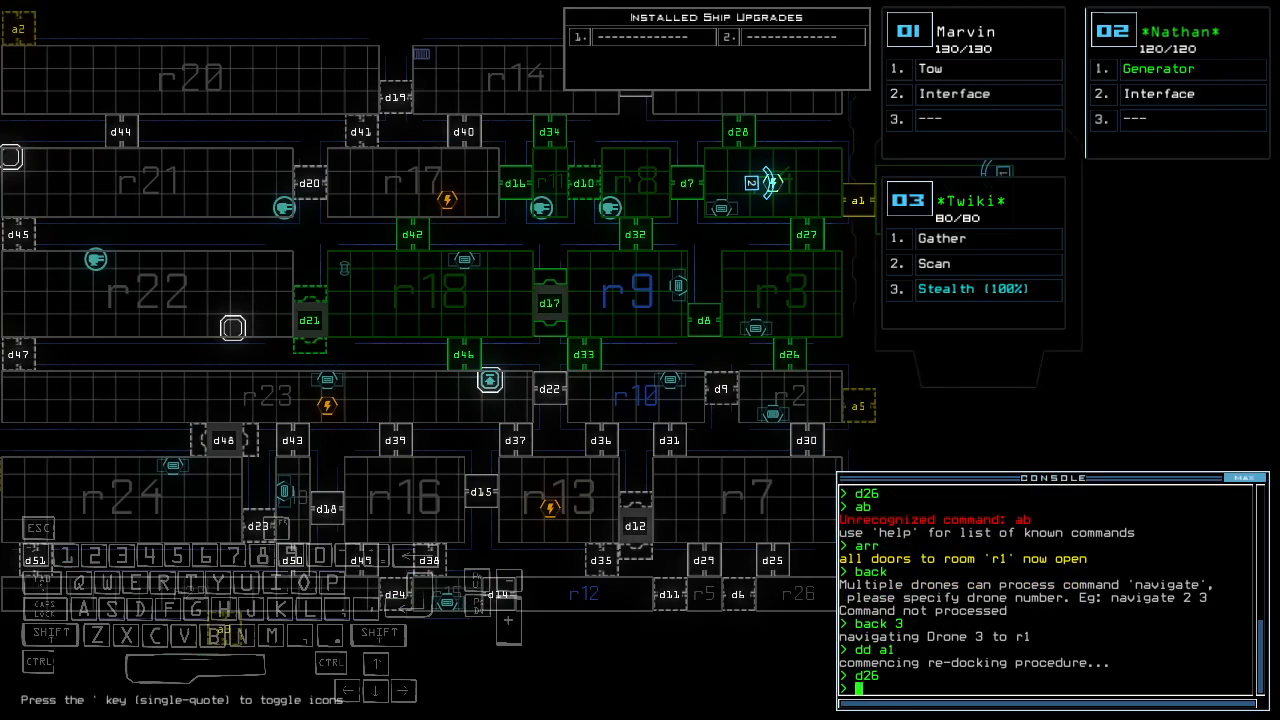
{"action": "key", "text": "Return"}
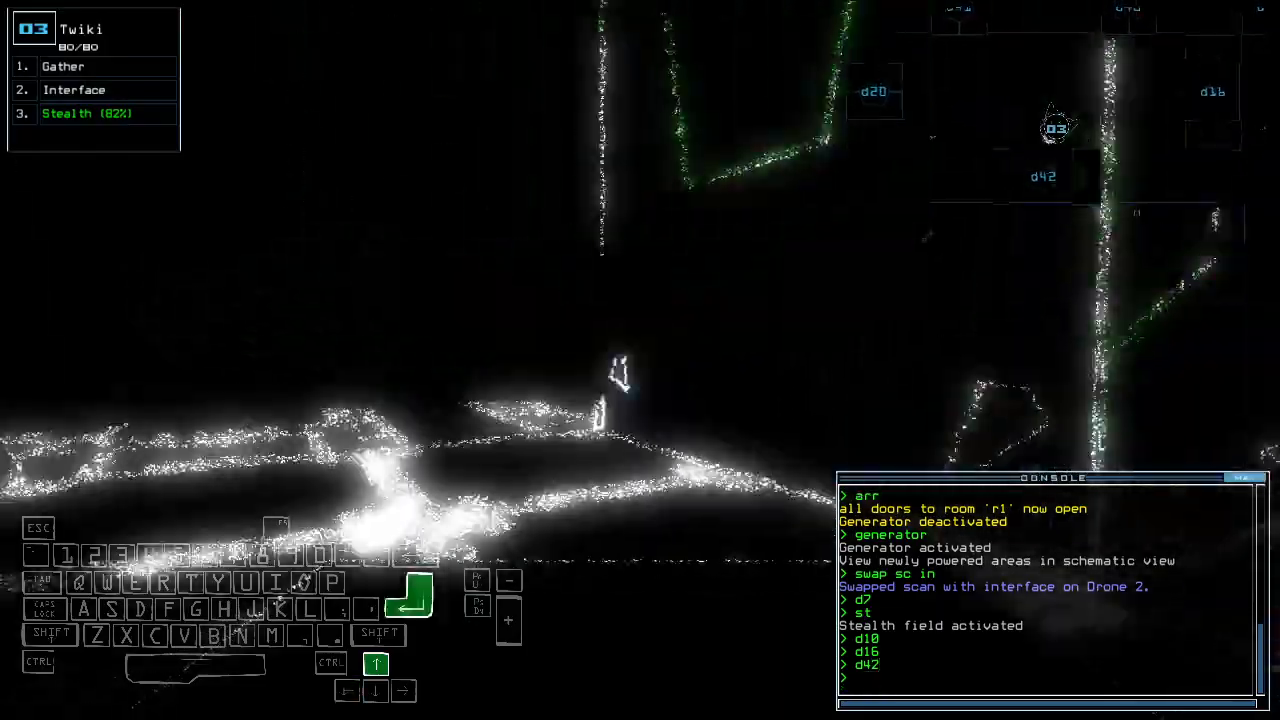
{"action": "type", "text": "cccc"}
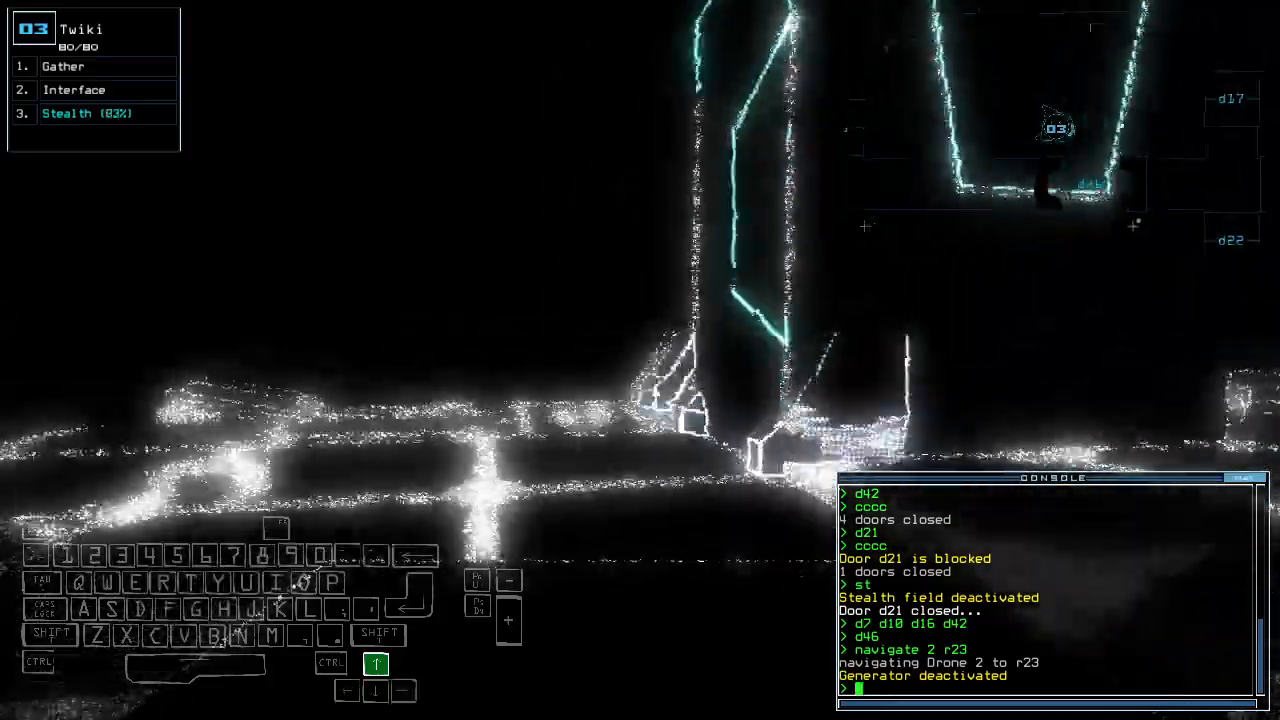
Step: Shift the view toward Twiki before scanning past door d30
{"action": "key", "text": "right"}
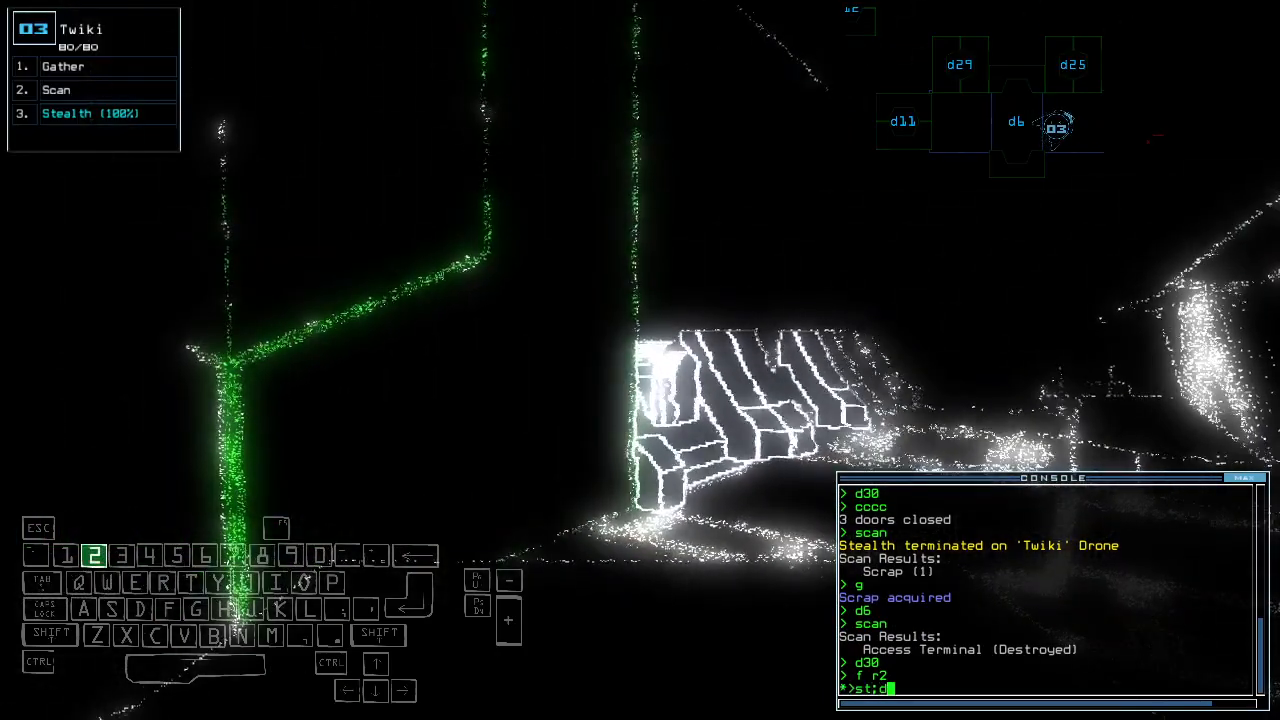
Step: Enter '25' in the console before redocking at airlock a5
{"action": "type", "text": "25"}
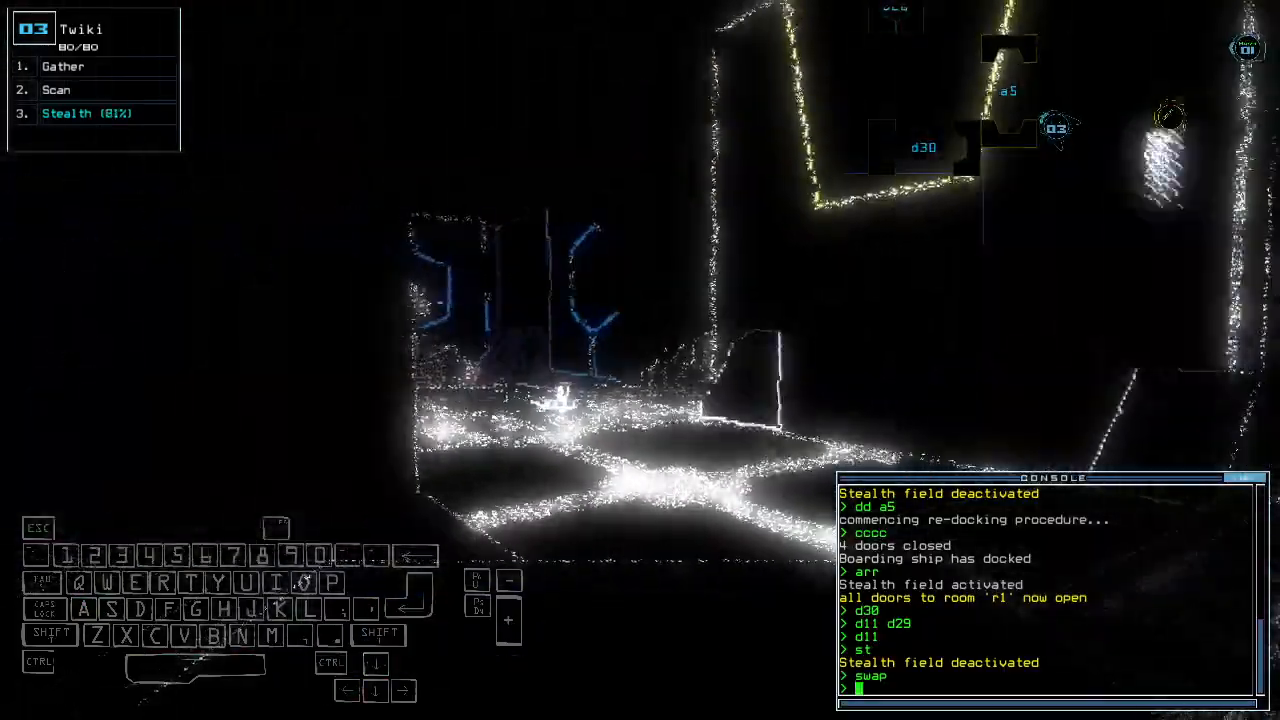
Step: Shift the view right before opening door d37
{"action": "key", "text": "right"}
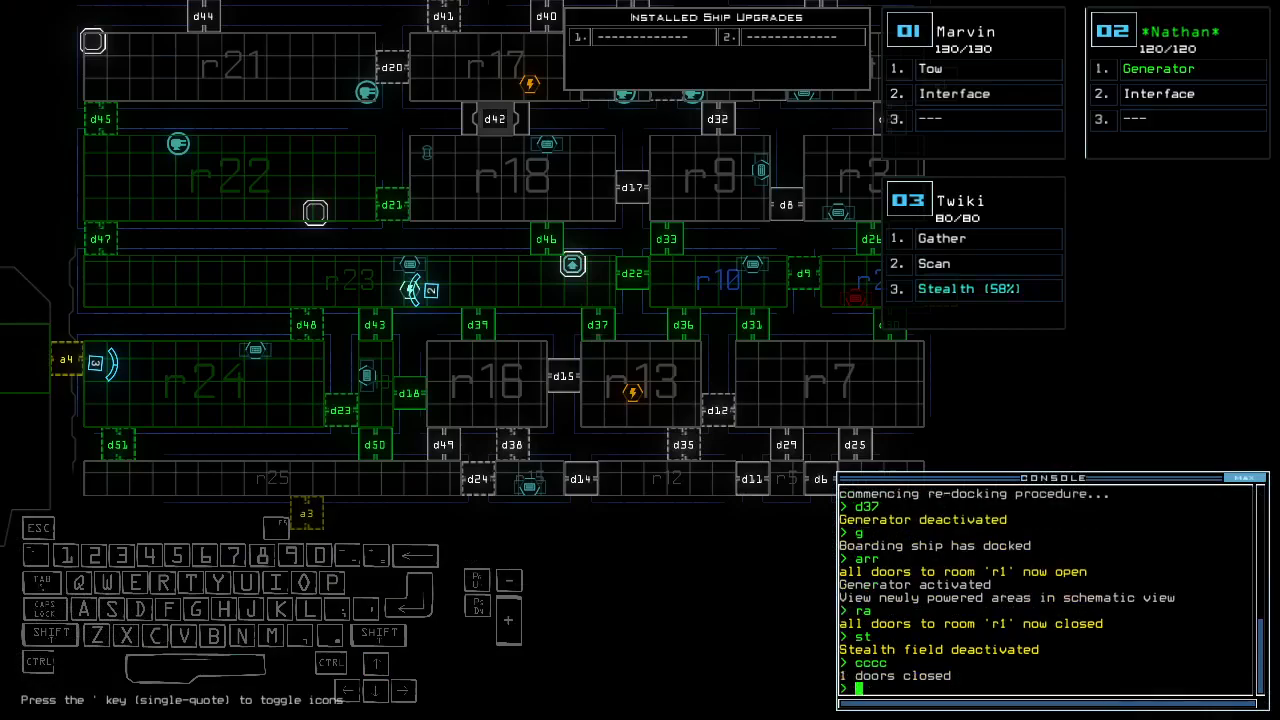
Step: Recall Drone 2, gather scrap and leave, ending with 23 scrap and a 1110 score
{"action": "type", "text": "d48 d"}
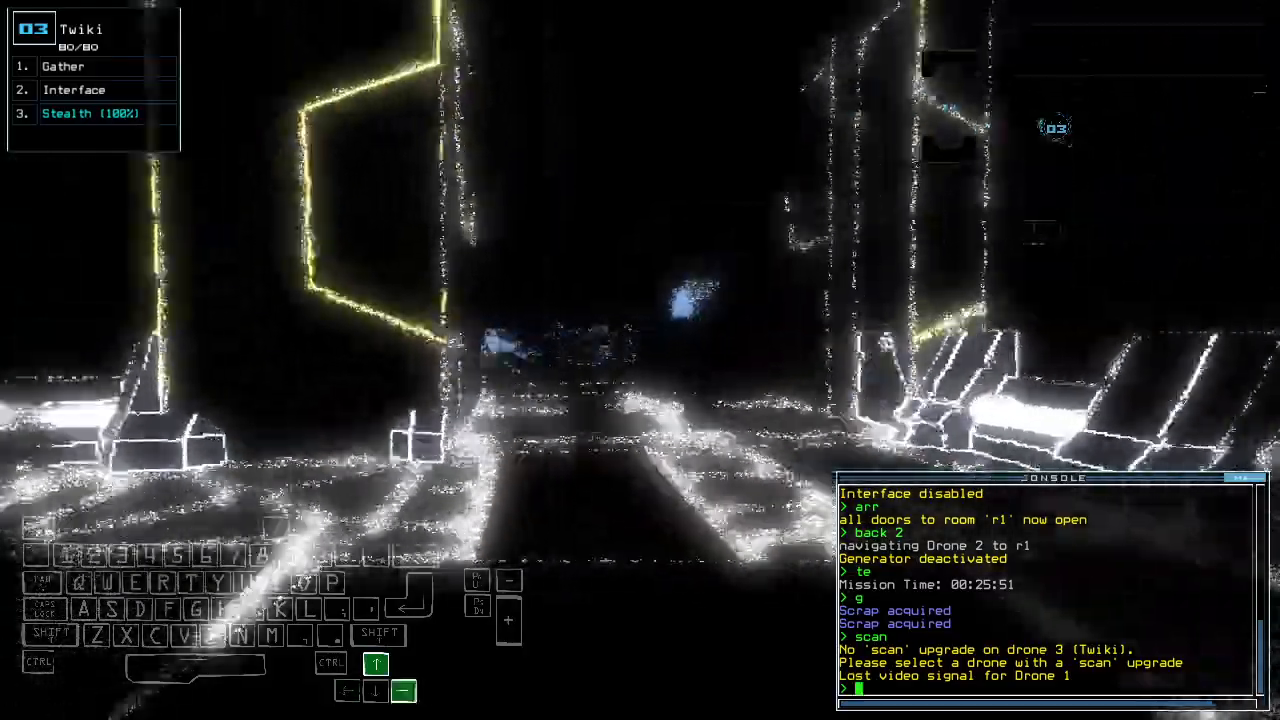
{"action": "type", "text": "ra"}
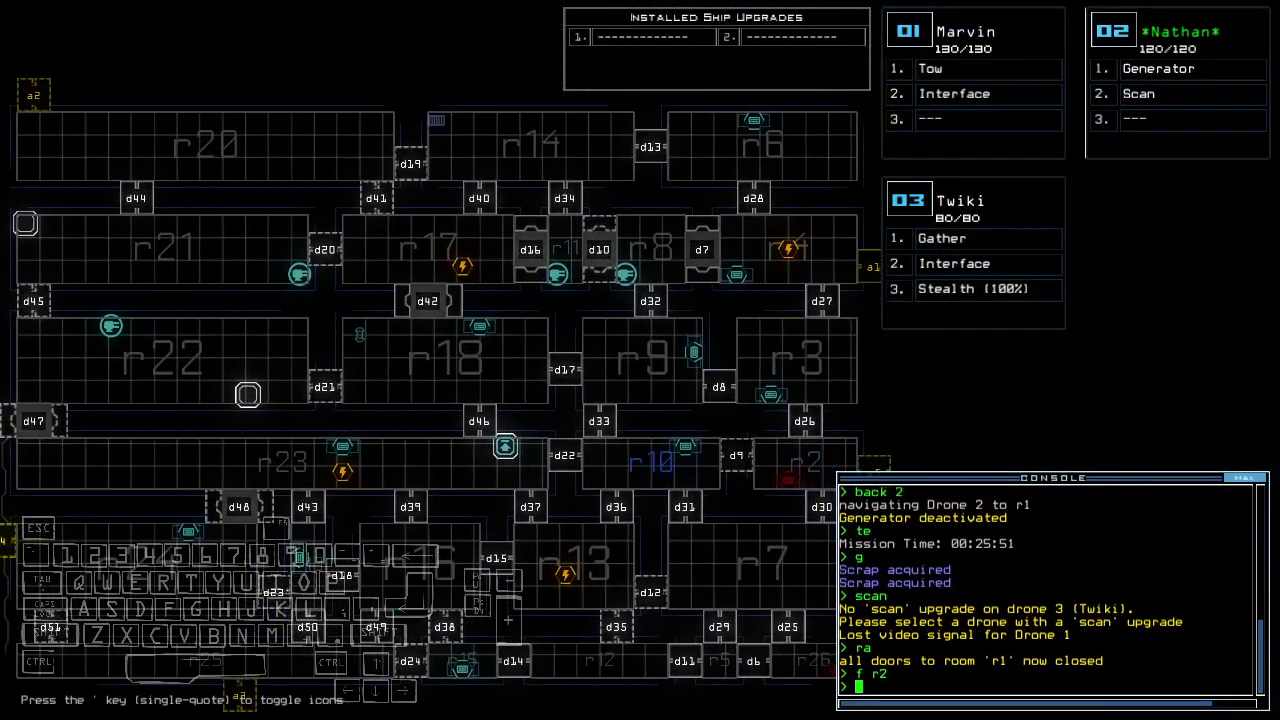
{"action": "type", "text": "oo"}
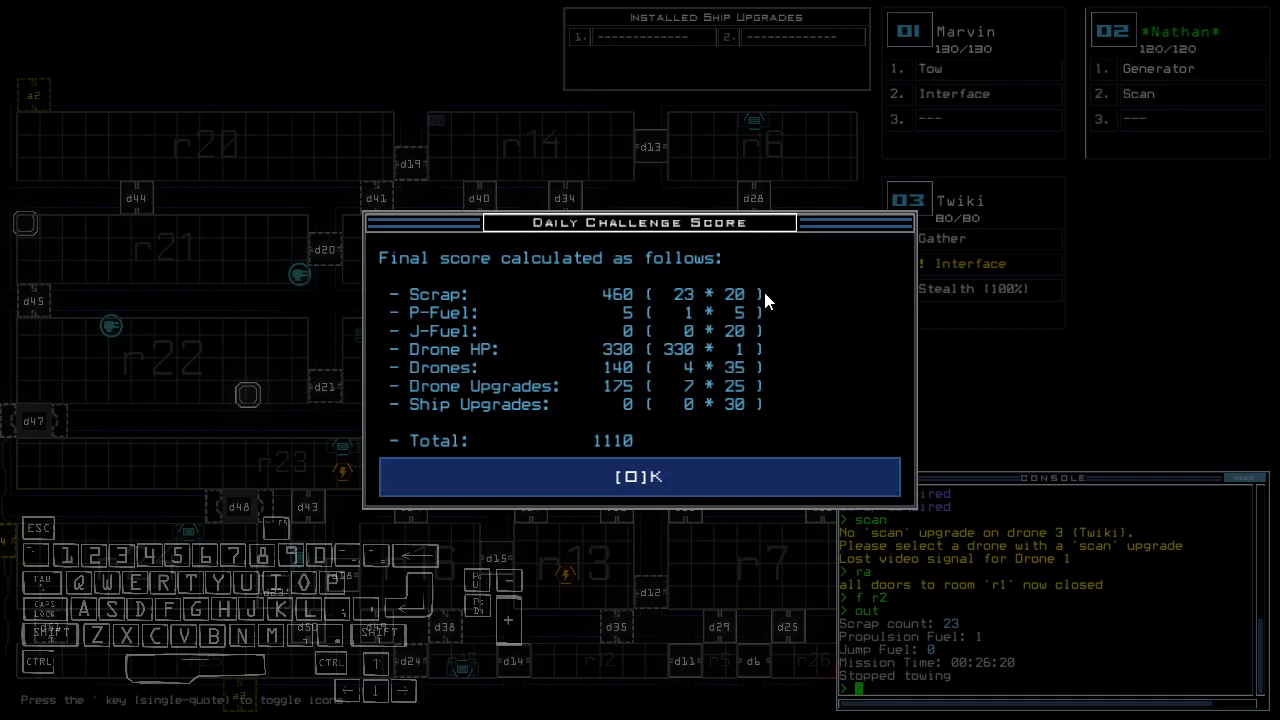
{"action": "left_click", "coordinate": [639, 476]}
{"action": "type", "text": "g"}
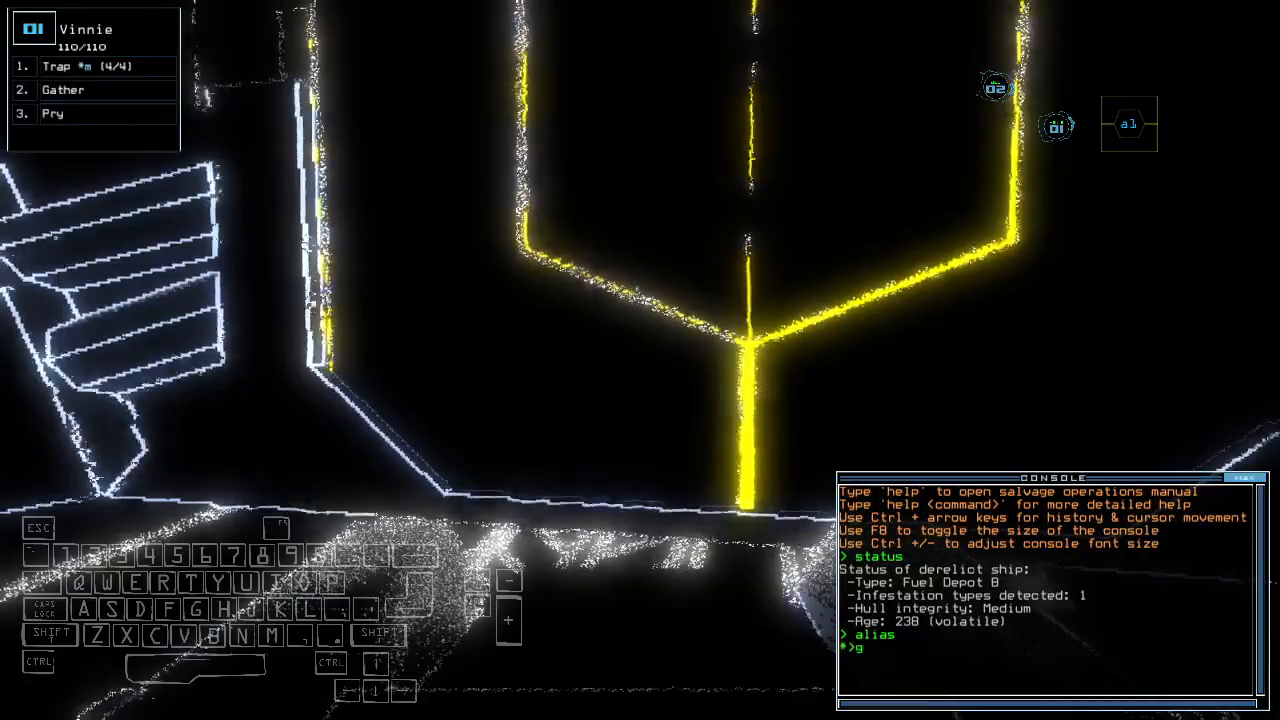
Step: Gather two jump fuel cells with Vinnie and redock the ship at airlock a8
{"action": "type", "text": "o"}
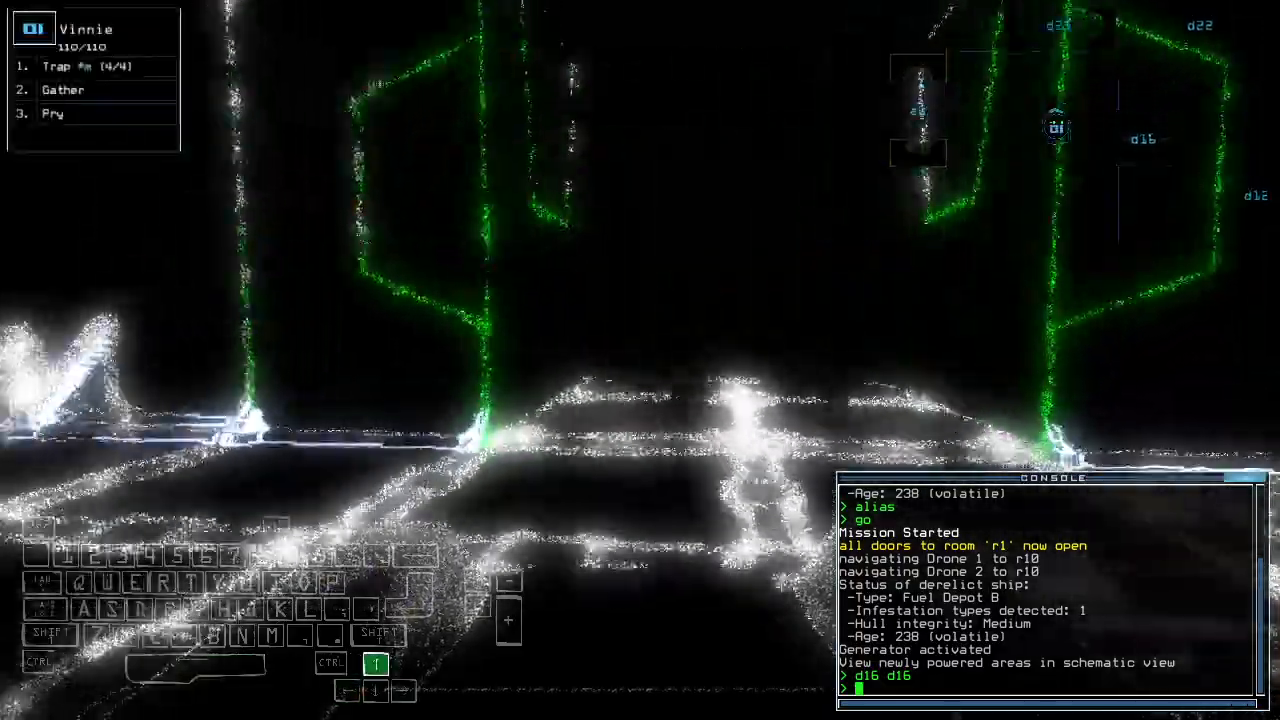
{"action": "type", "text": "xx r9"}
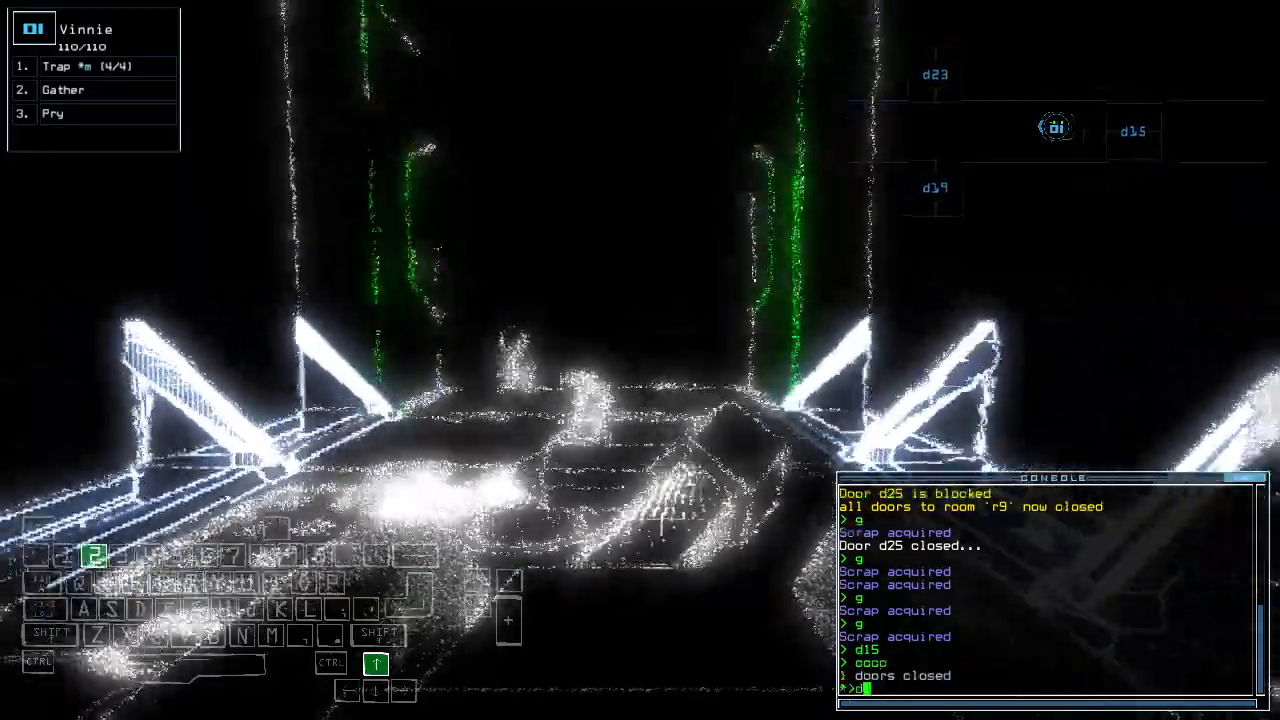
{"action": "type", "text": "d23"}
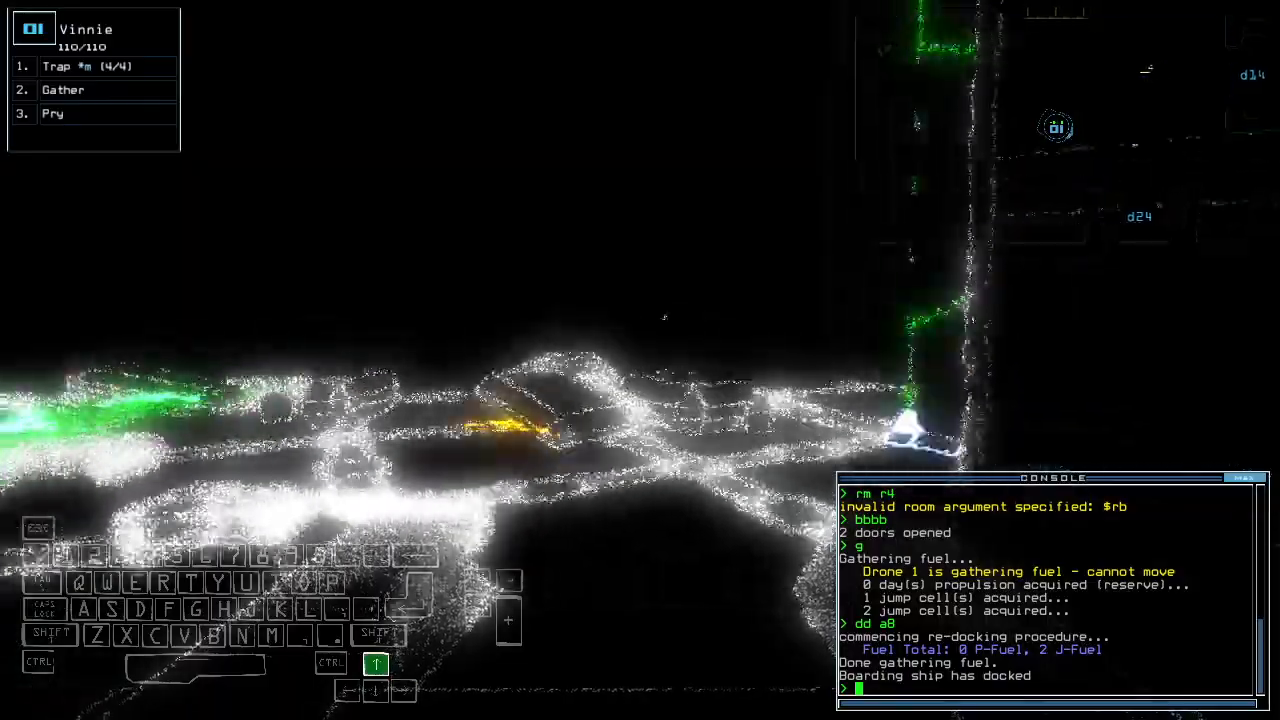
Step: Set a trap, reopen r1's doors, and move the Sonic upgrade to Drone 2 (Jill)
{"action": "type", "text": "trap"}
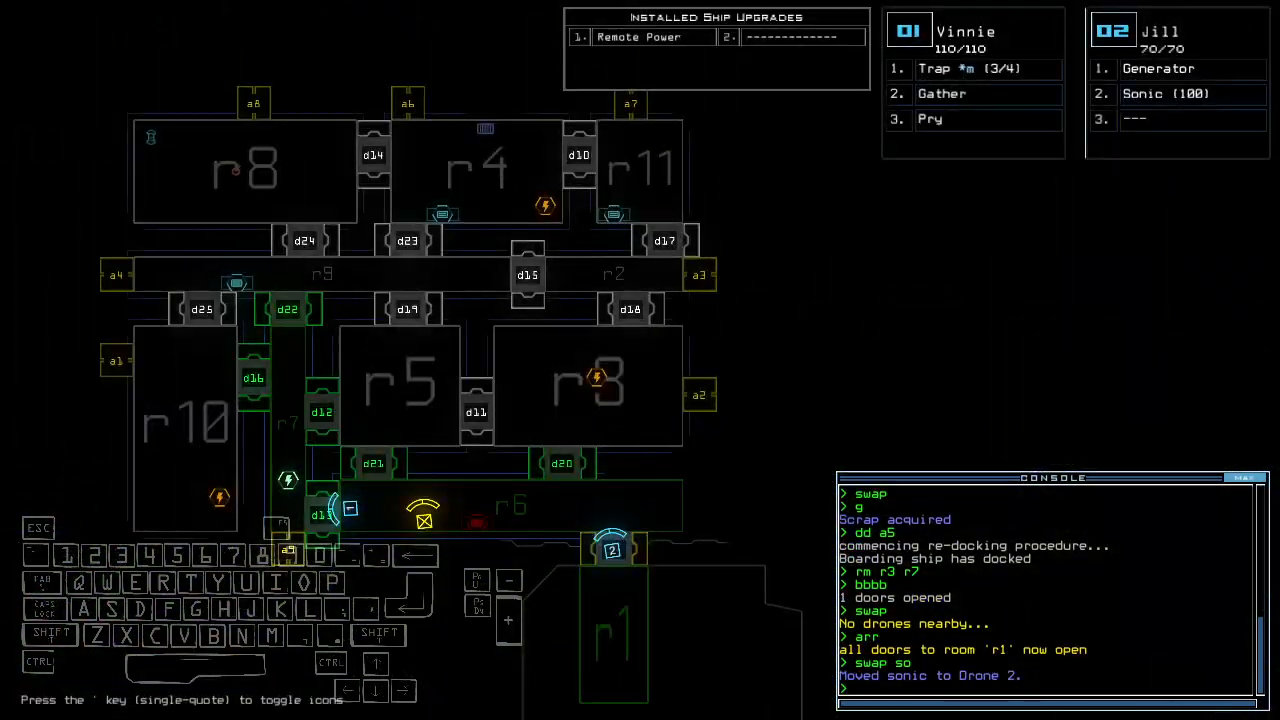
Step: Close r1's doors, leave with 10 scrap scoring 615, and view the daily leaderboard
{"action": "type", "text": "sonic"}
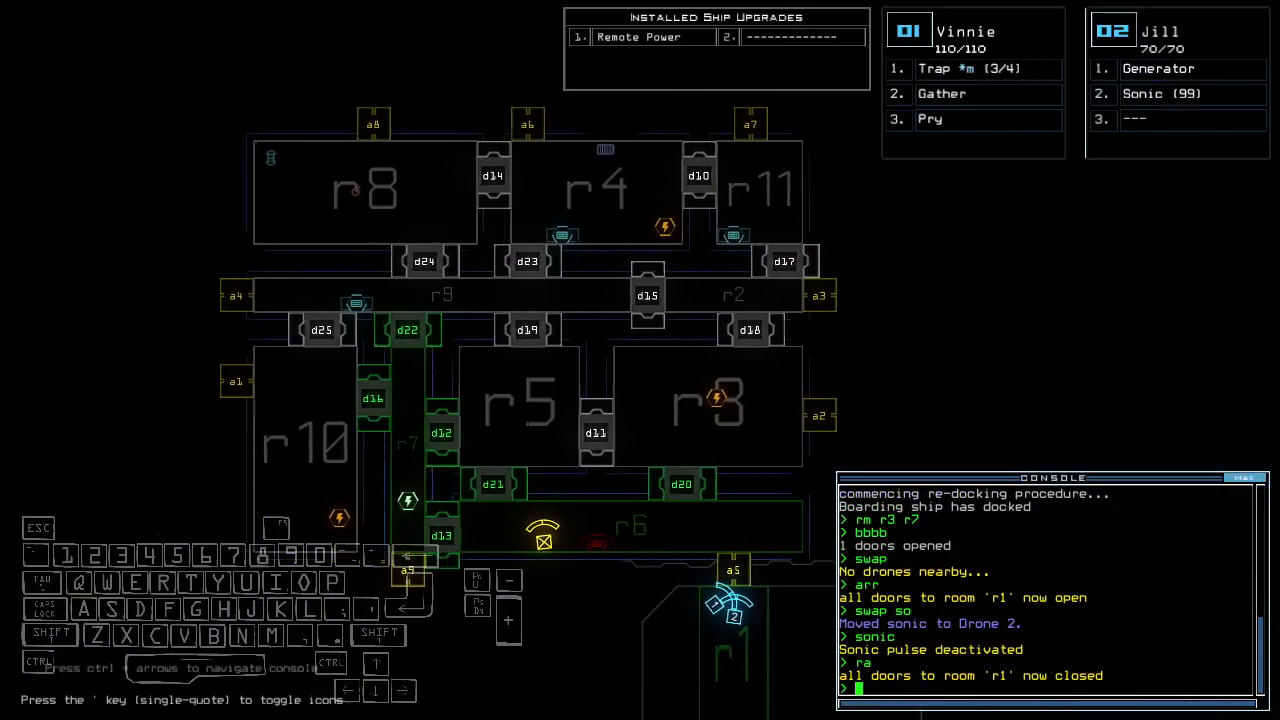
{"action": "type", "text": "oo"}
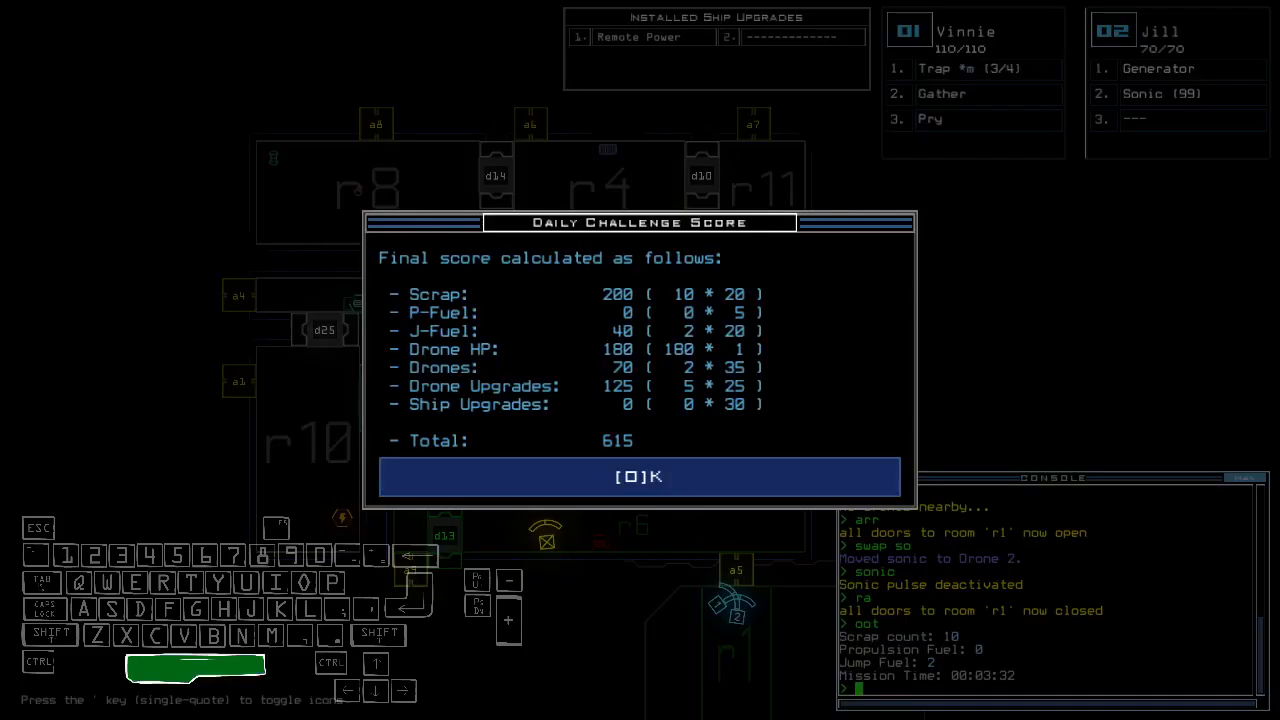
{"action": "left_click", "coordinate": [639, 476]}
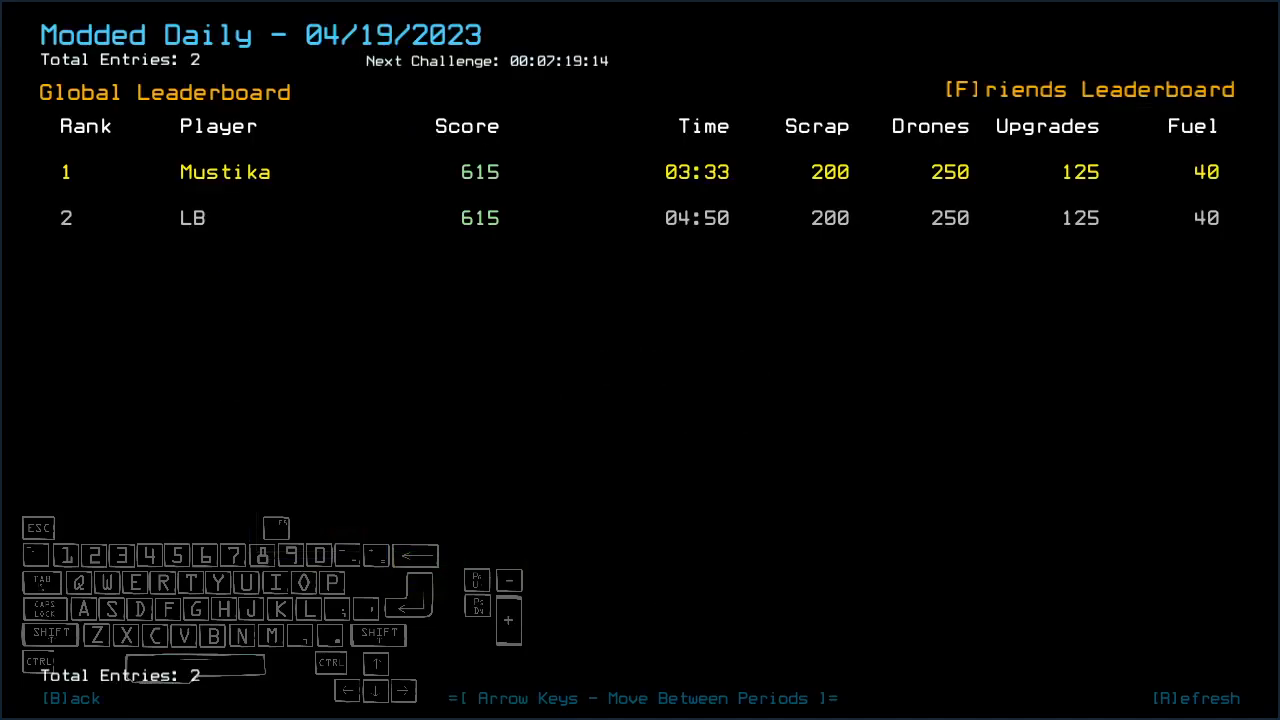